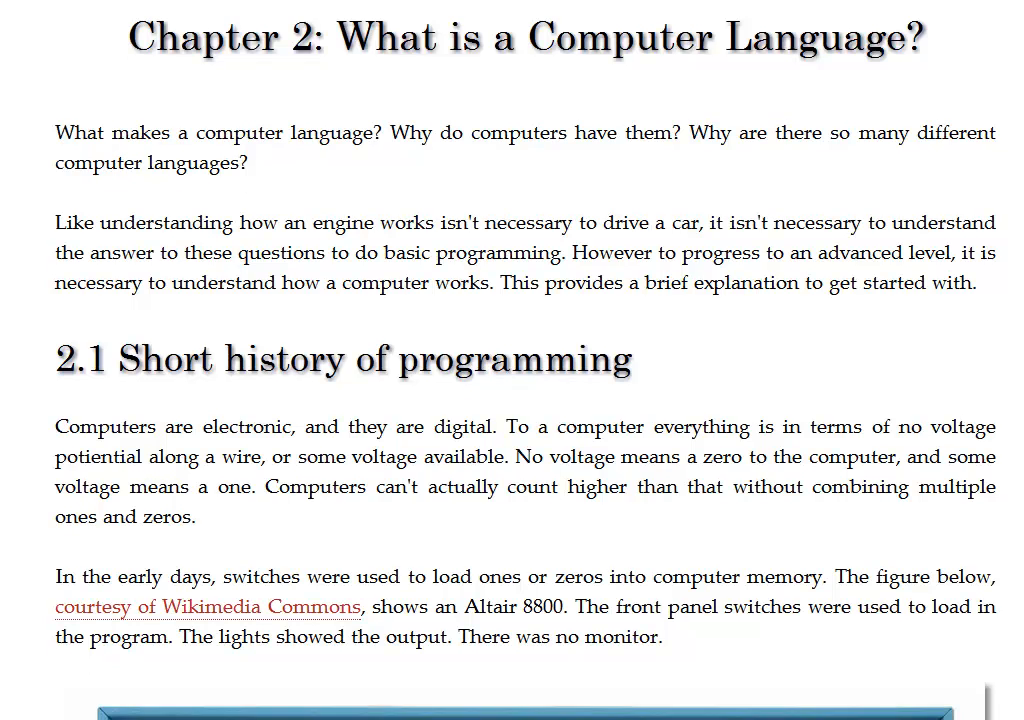
Step: Scroll past the history section to the Binary/Decimal/Hexadecimal conversion table
scroll("down", 3)
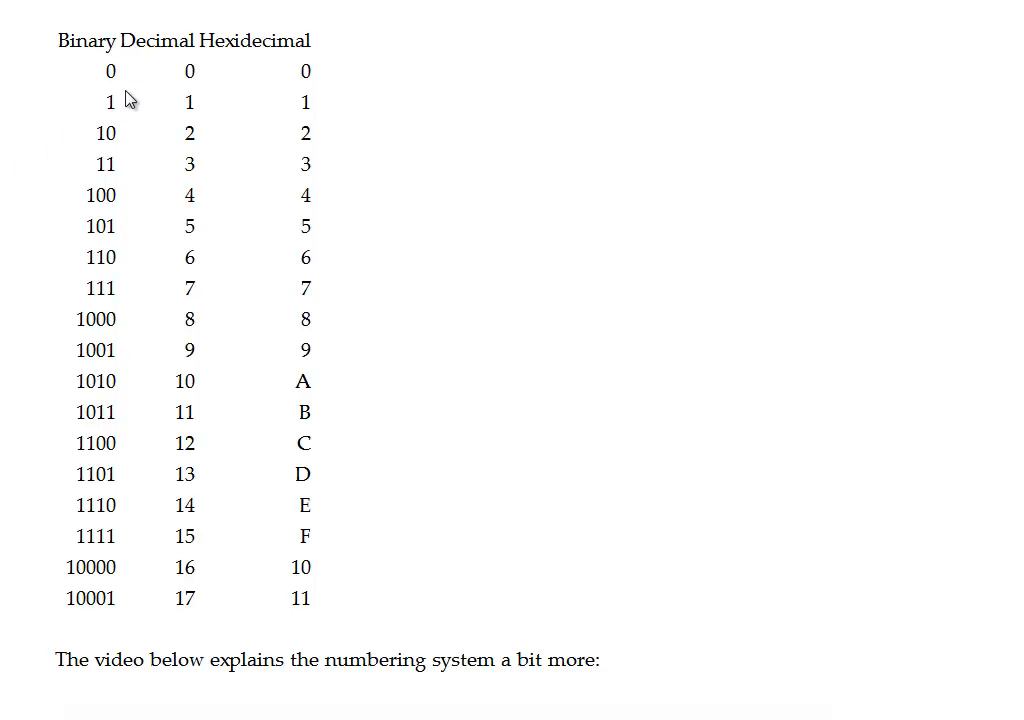
mouse_move(72, 192)
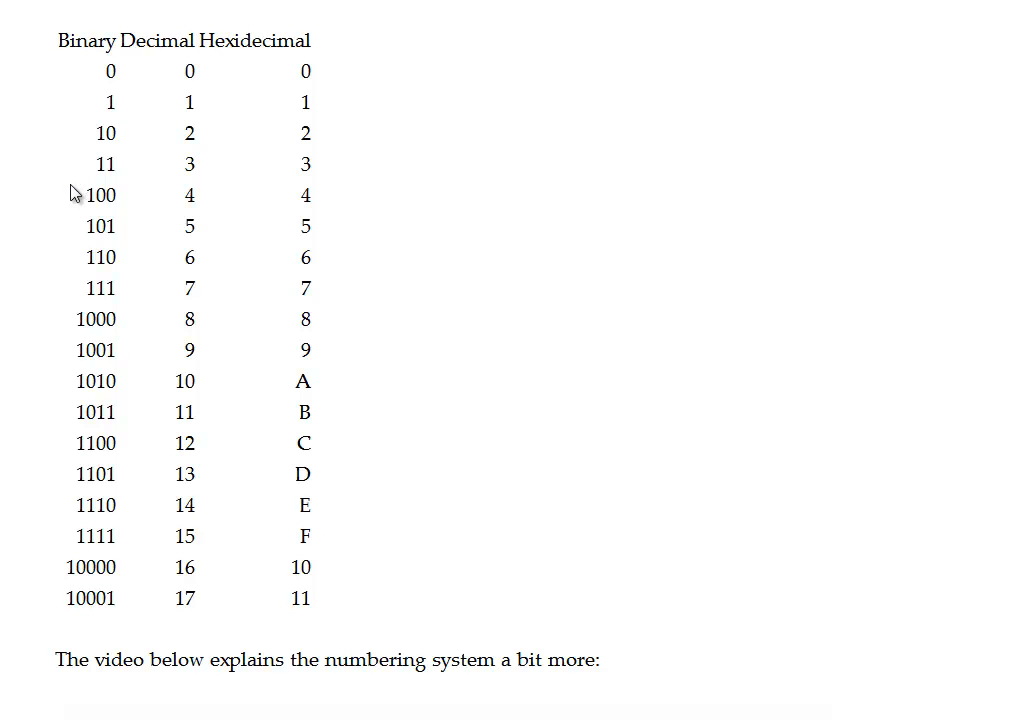
mouse_move(724, 210)
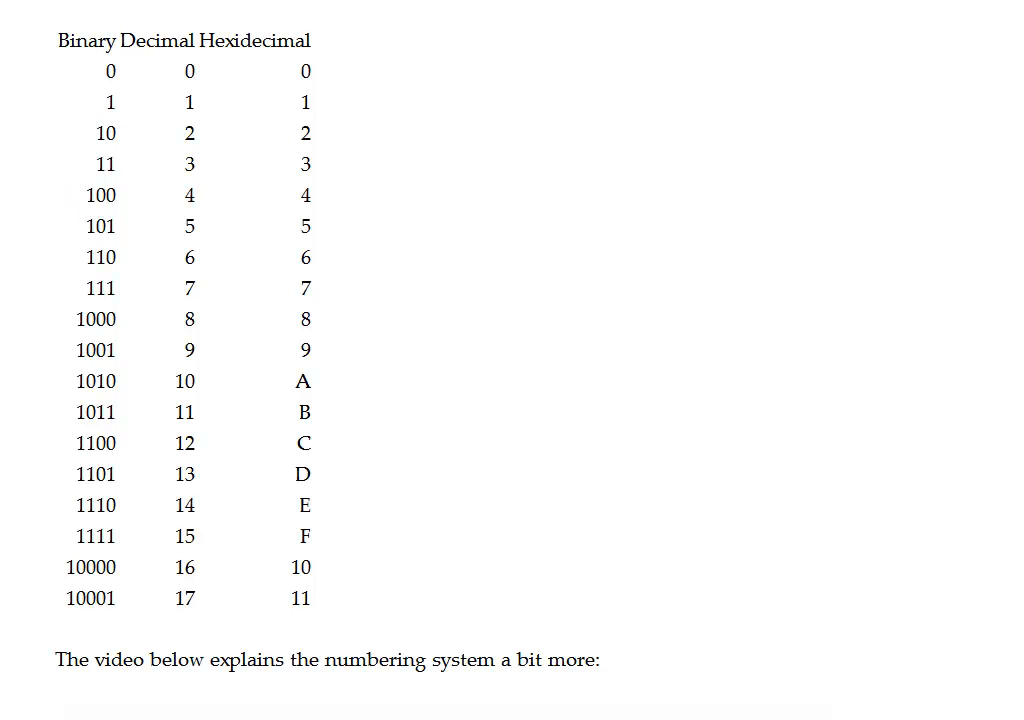
Step: Scroll past the numbering-systems video toward the Figure 2.2 assembly listing
scroll("down", 3)
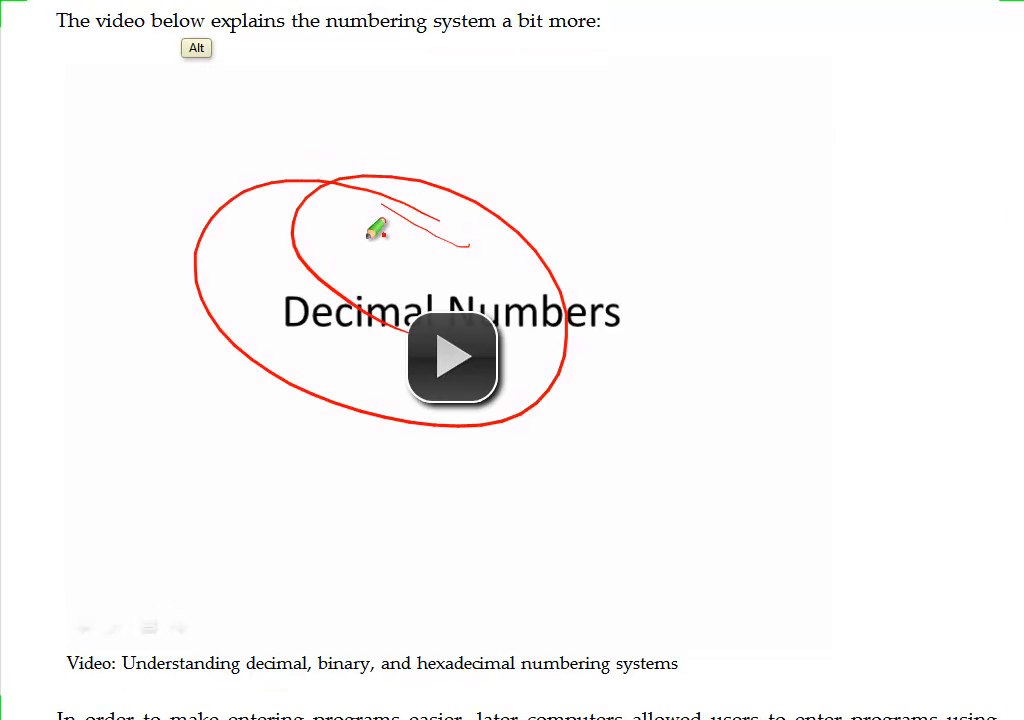
mouse_move(940, 196)
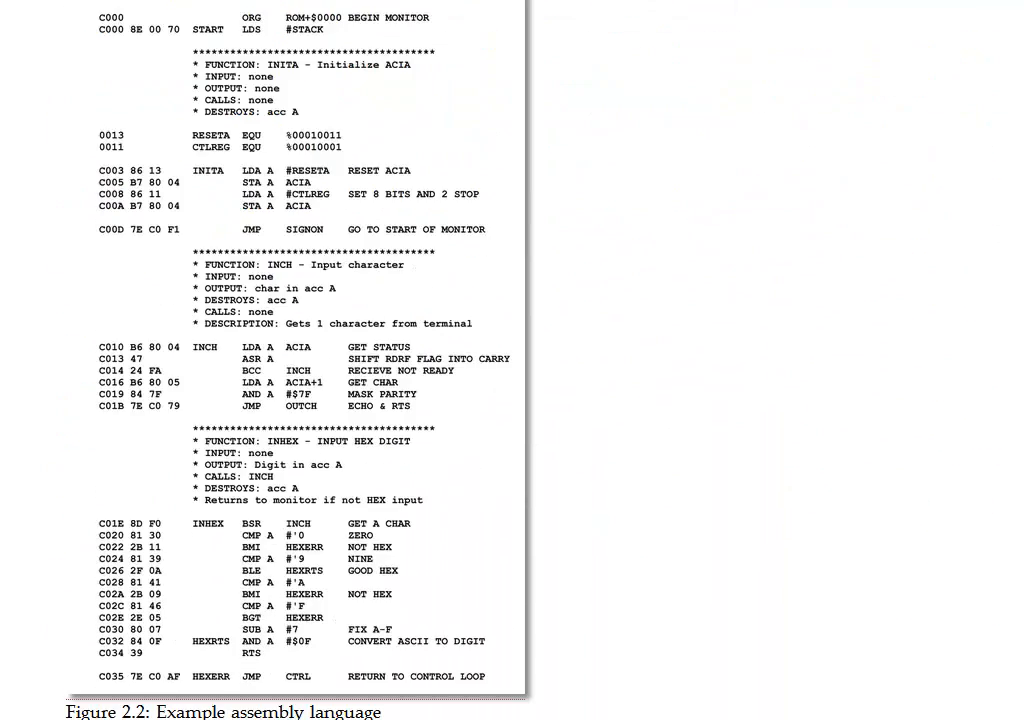
Step: Scroll back up to frame the Figure 2.2 assembly language listing
scroll("up", 3)
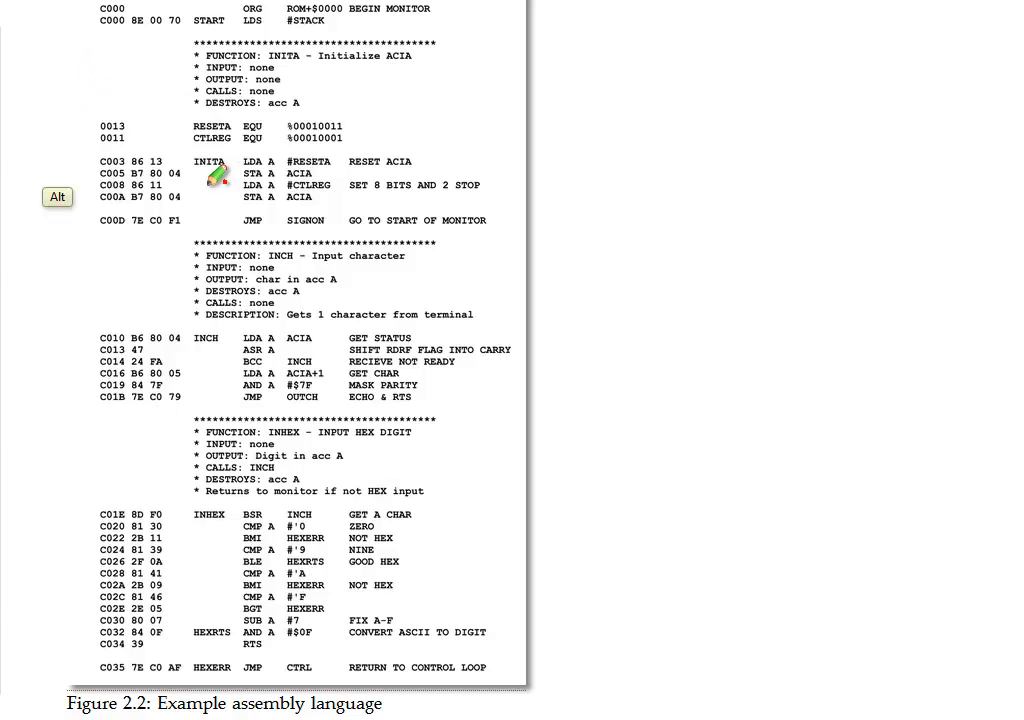
mouse_move(200, 140)
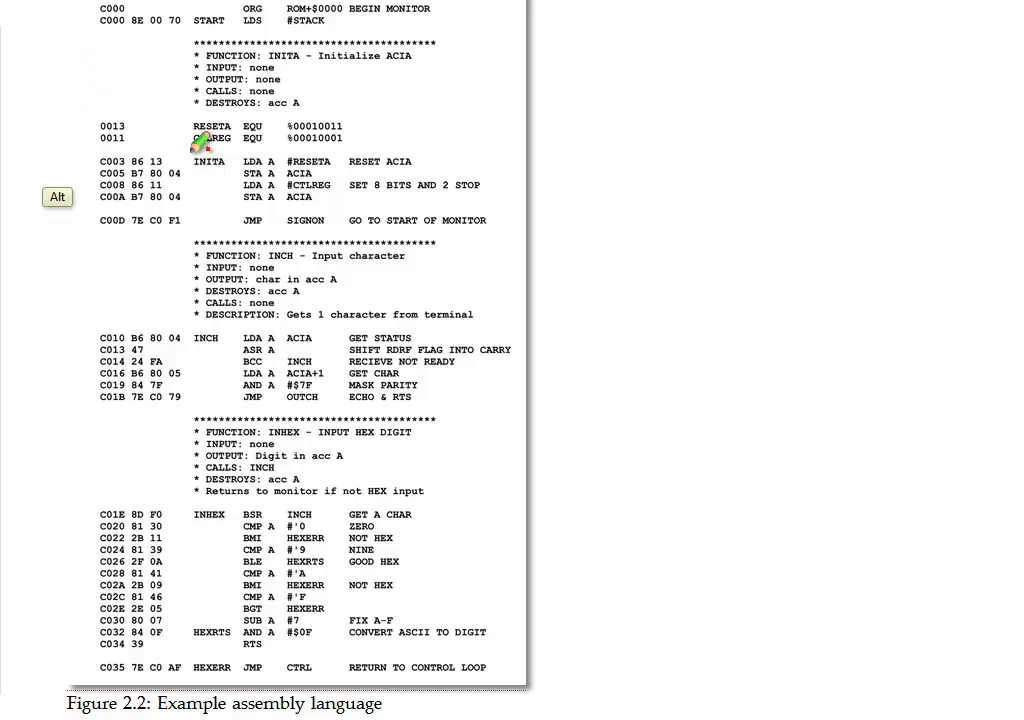
mouse_move(200, 10)
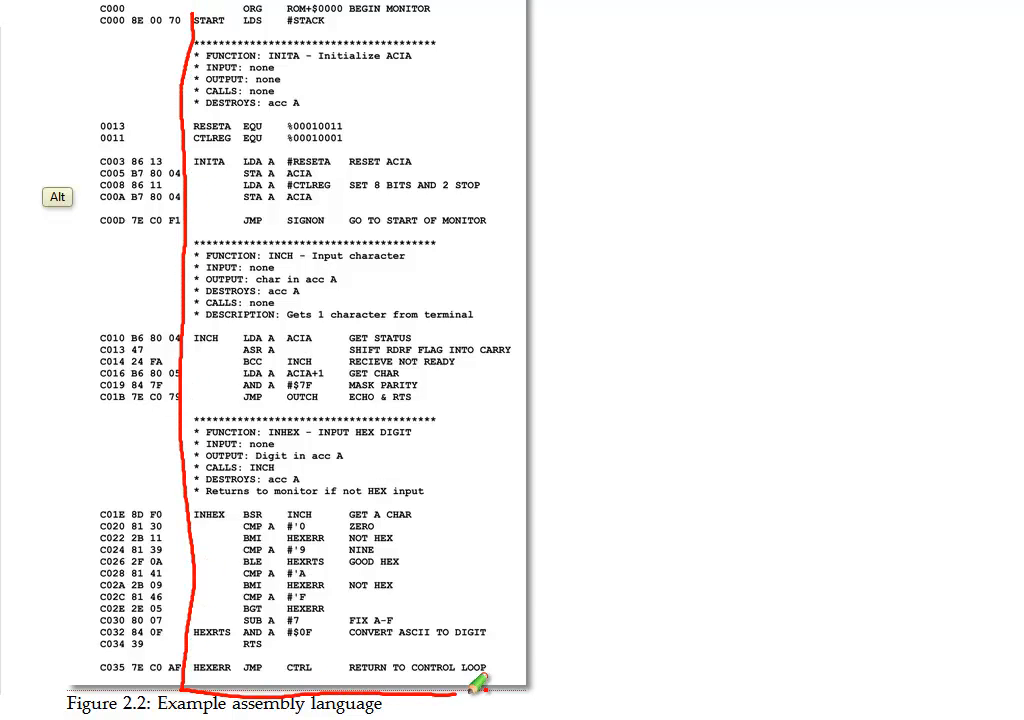
Step: Draw a red outline around the Figure 2.2 assembly listing's code columns
left_click_drag(480, 684, 524, 24)
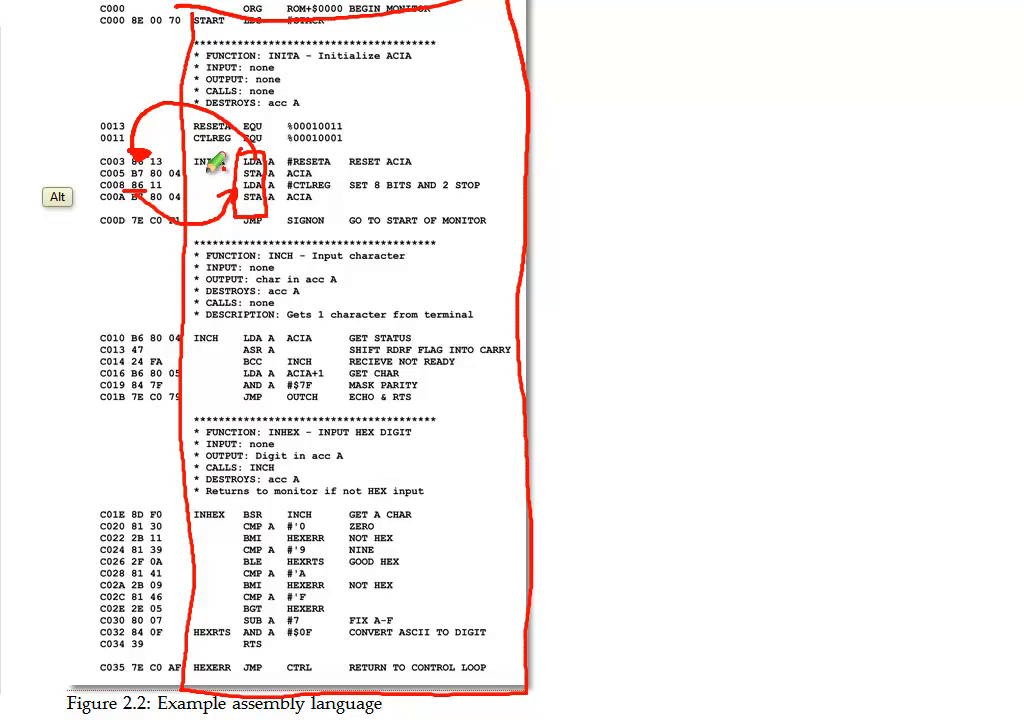
mouse_move(202, 84)
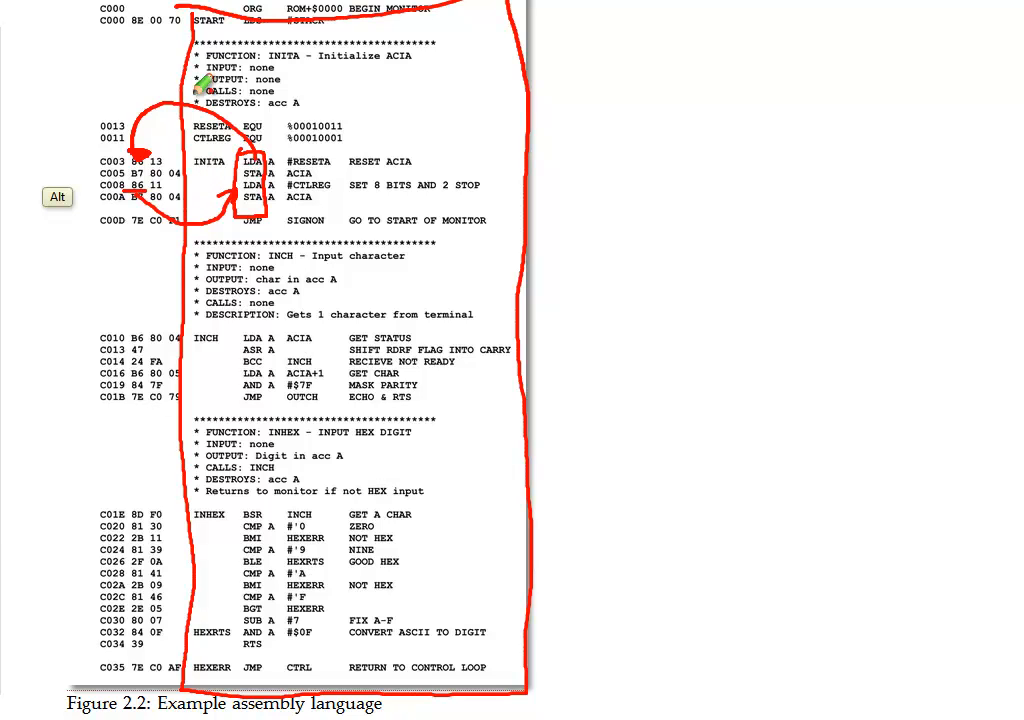
mouse_move(130, 104)
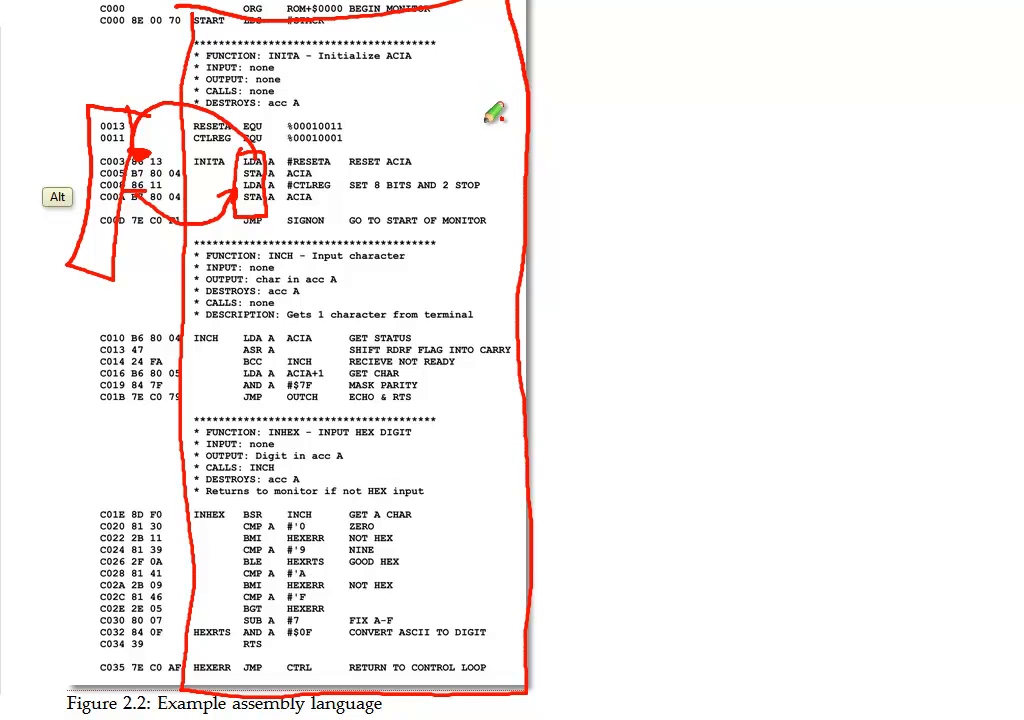
mouse_move(150, 224)
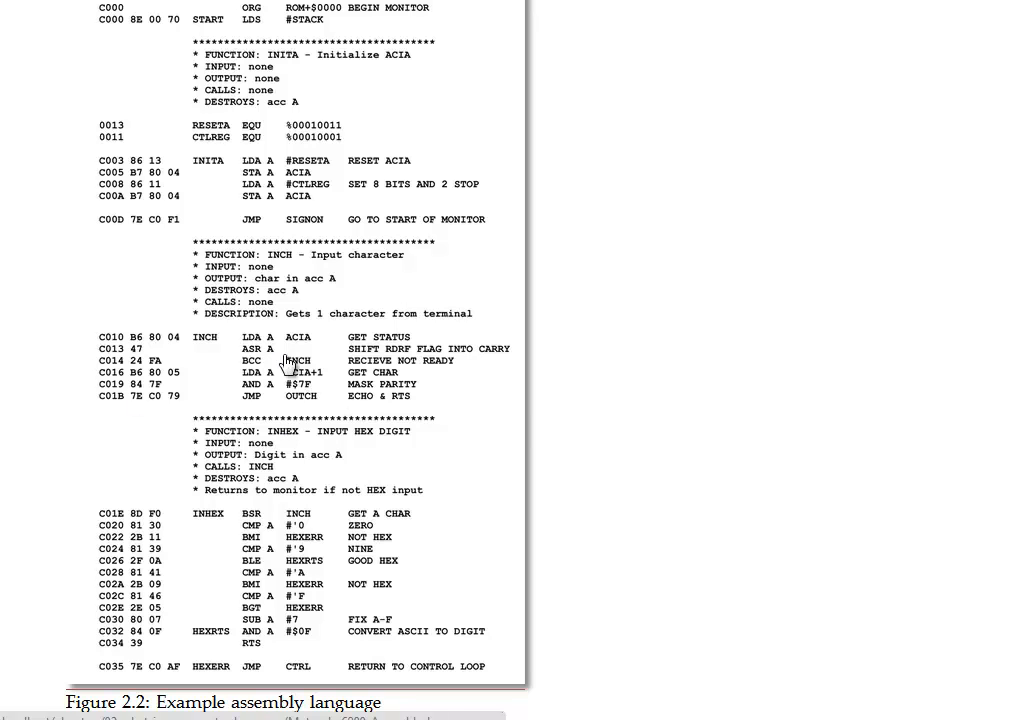
mouse_move(512, 364)
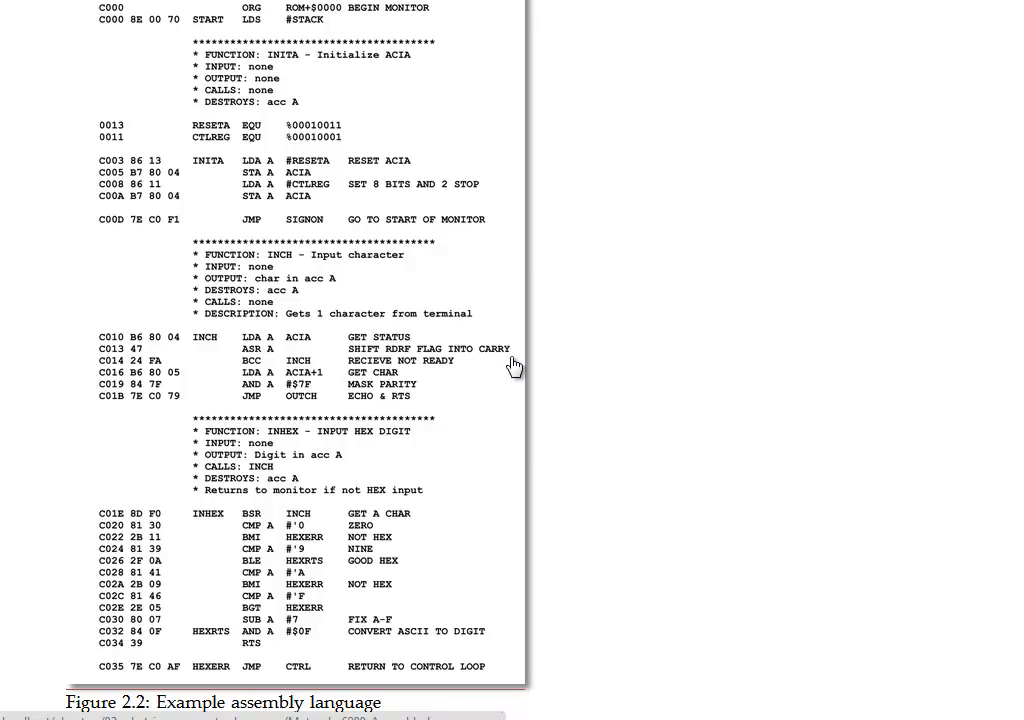
mouse_move(532, 372)
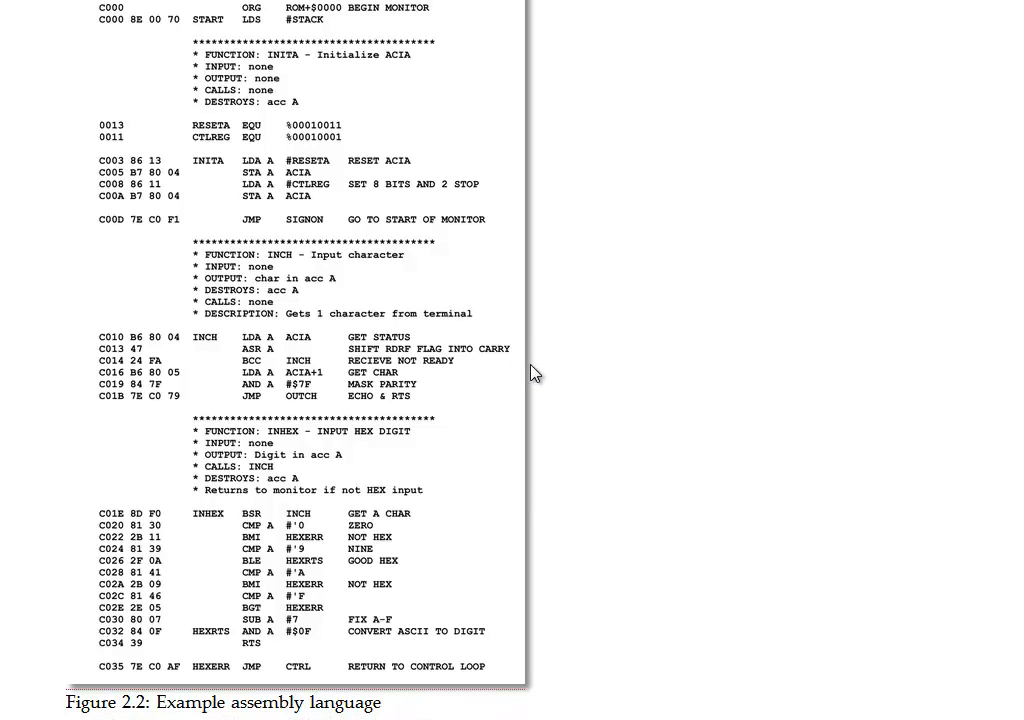
mouse_move(570, 388)
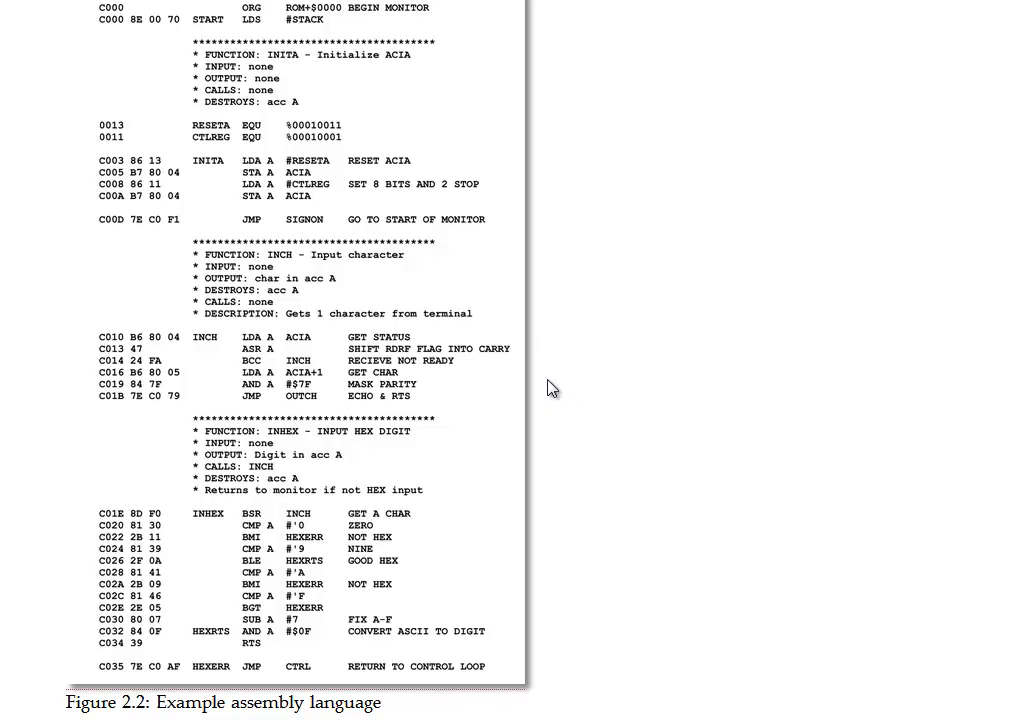
mouse_move(680, 324)
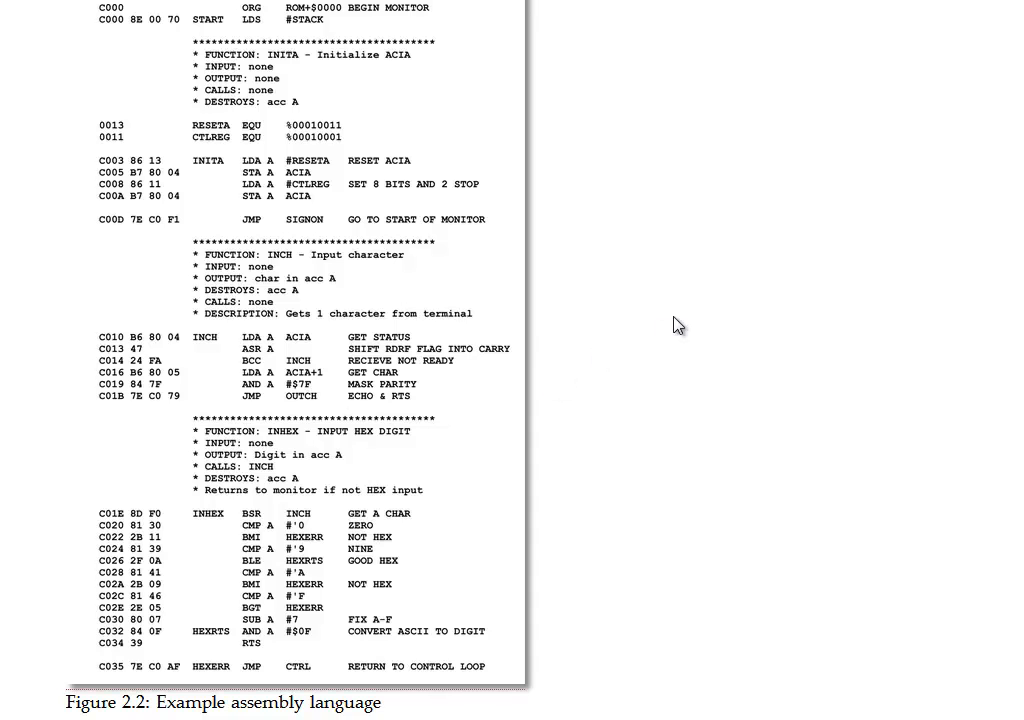
mouse_move(684, 320)
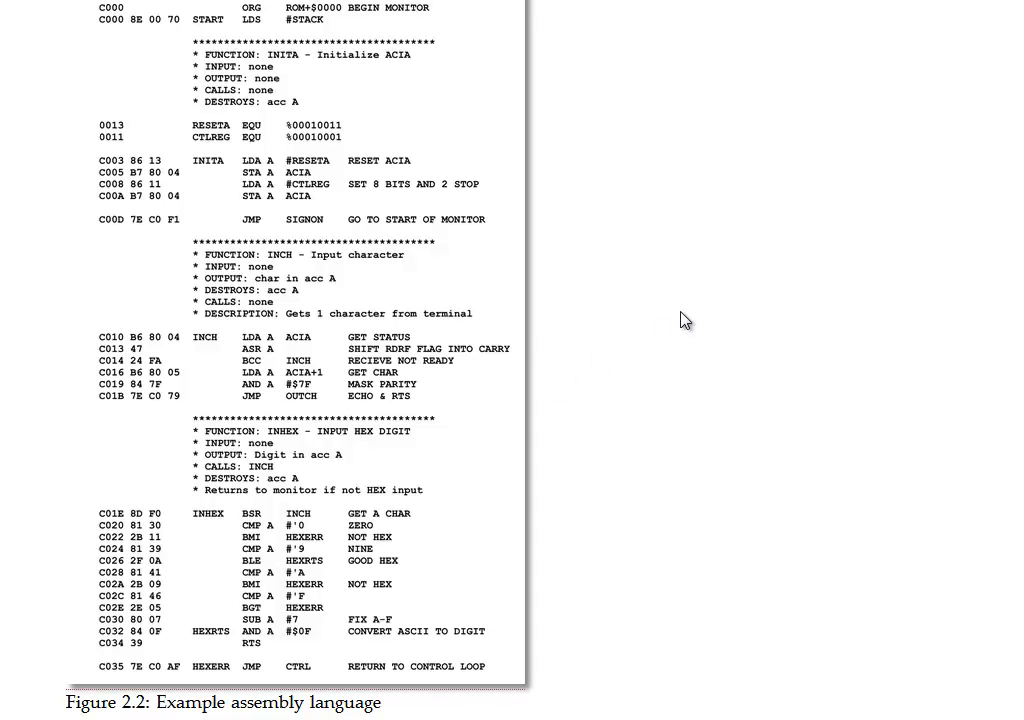
Step: Scroll below the Figure 2.2 caption to the third-generation languages paragraph
scroll("down", 3)
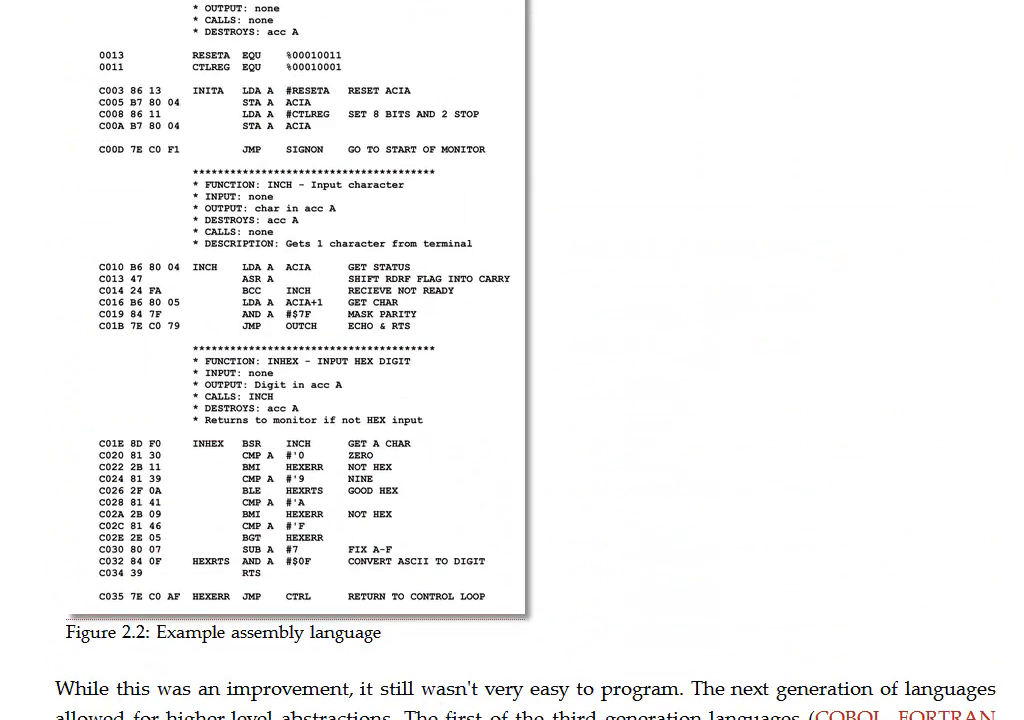
mouse_move(504, 146)
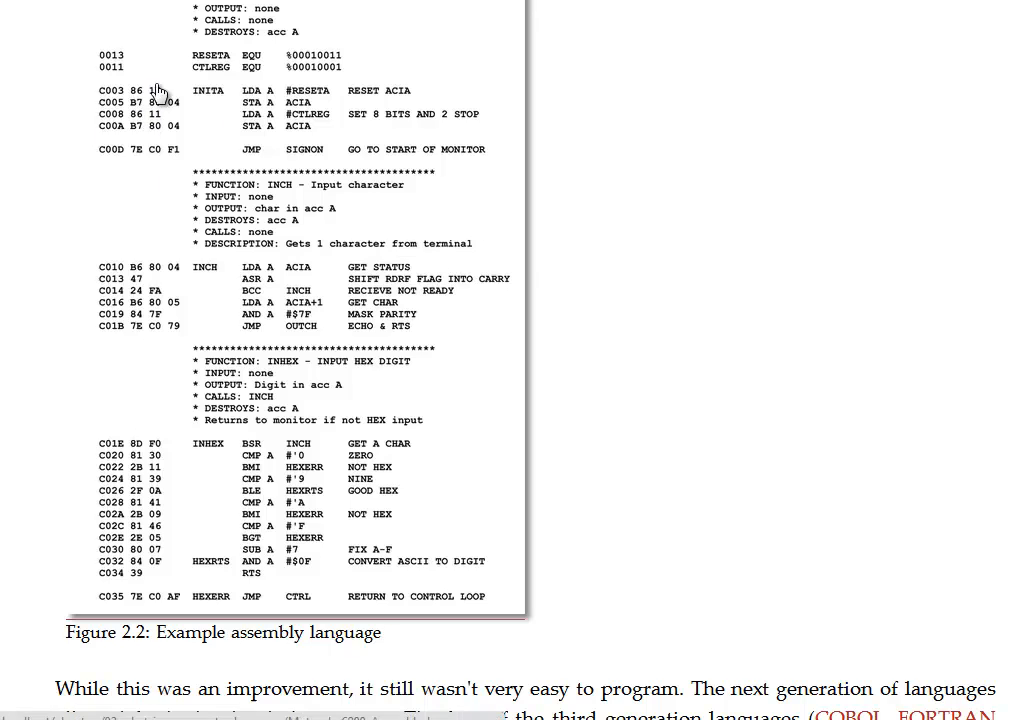
scroll("down", 3)
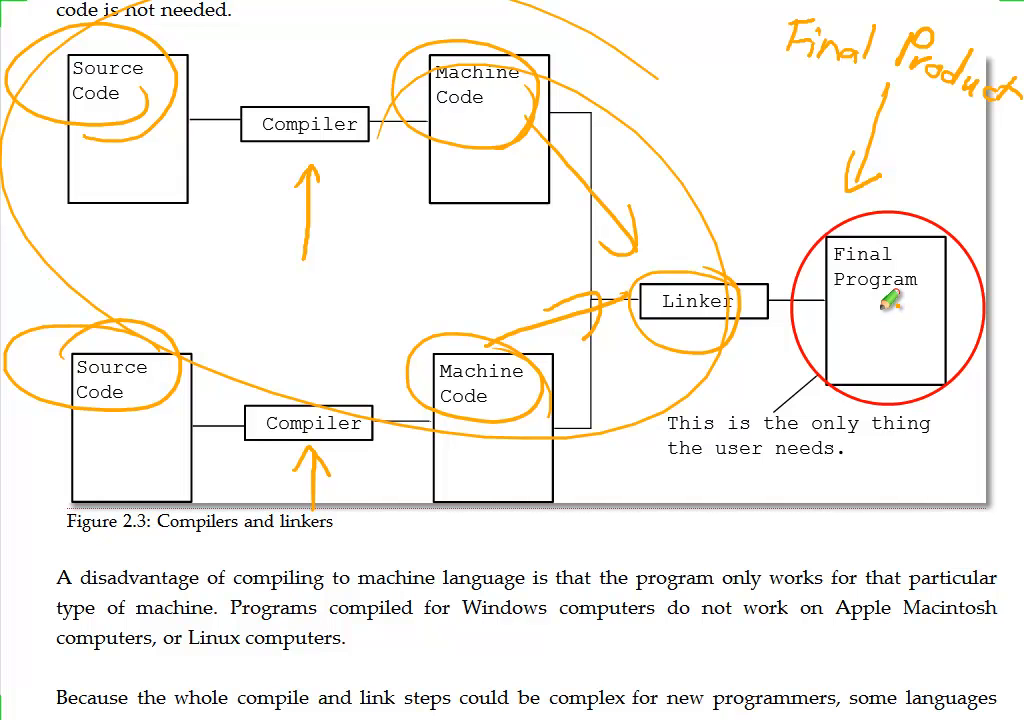
mouse_move(696, 340)
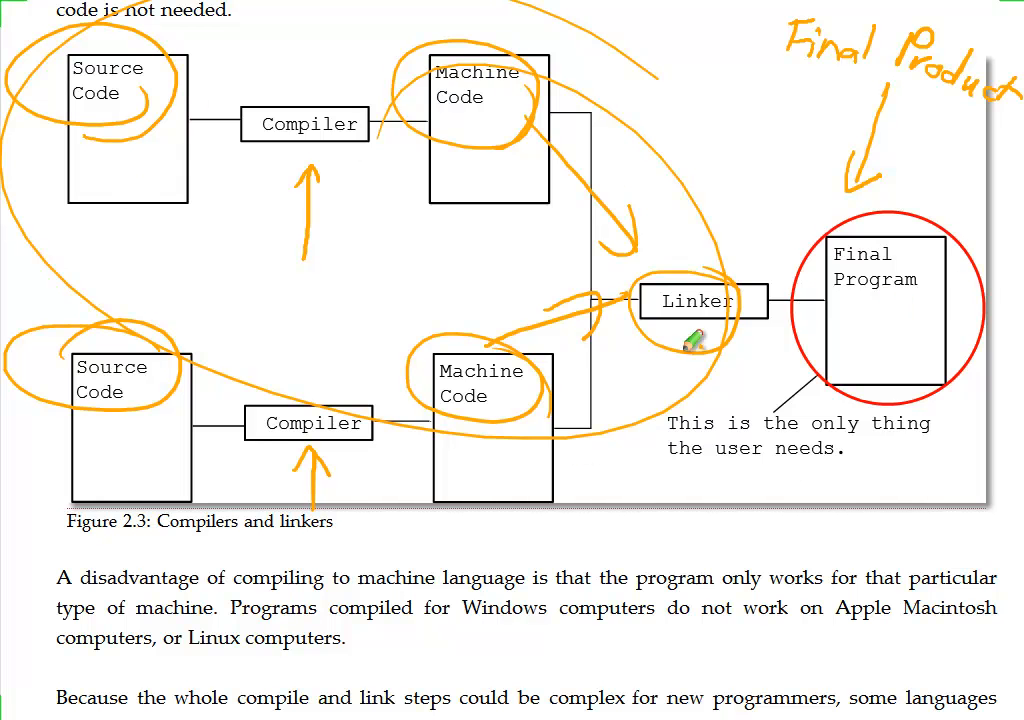
mouse_move(896, 336)
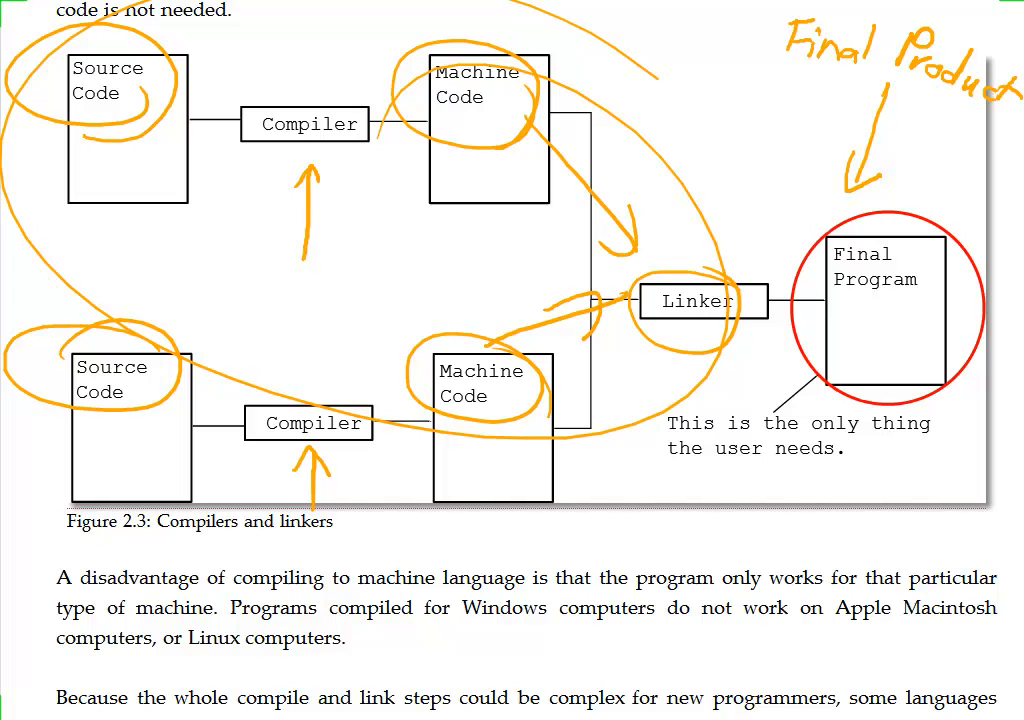
scroll("down", 3)
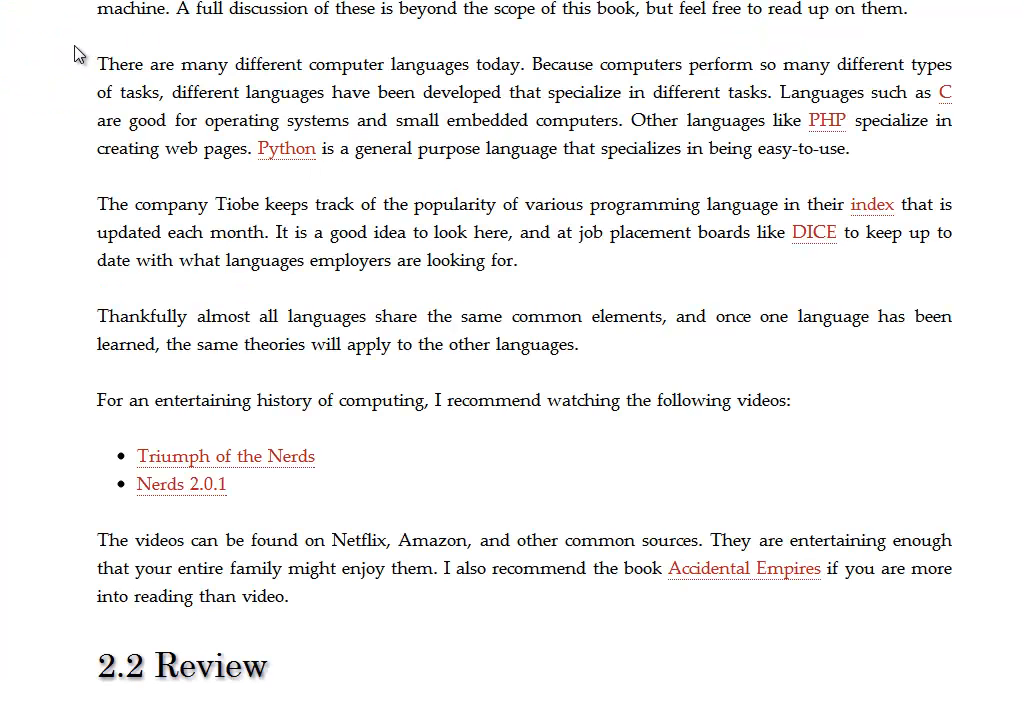
mouse_move(112, 82)
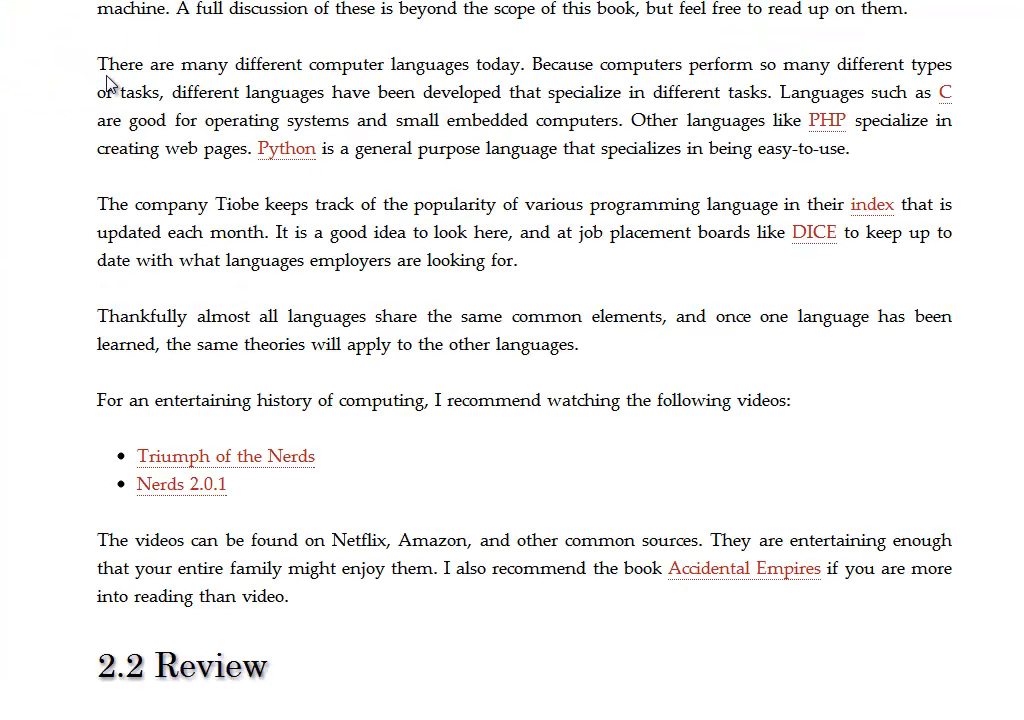
mouse_move(112, 72)
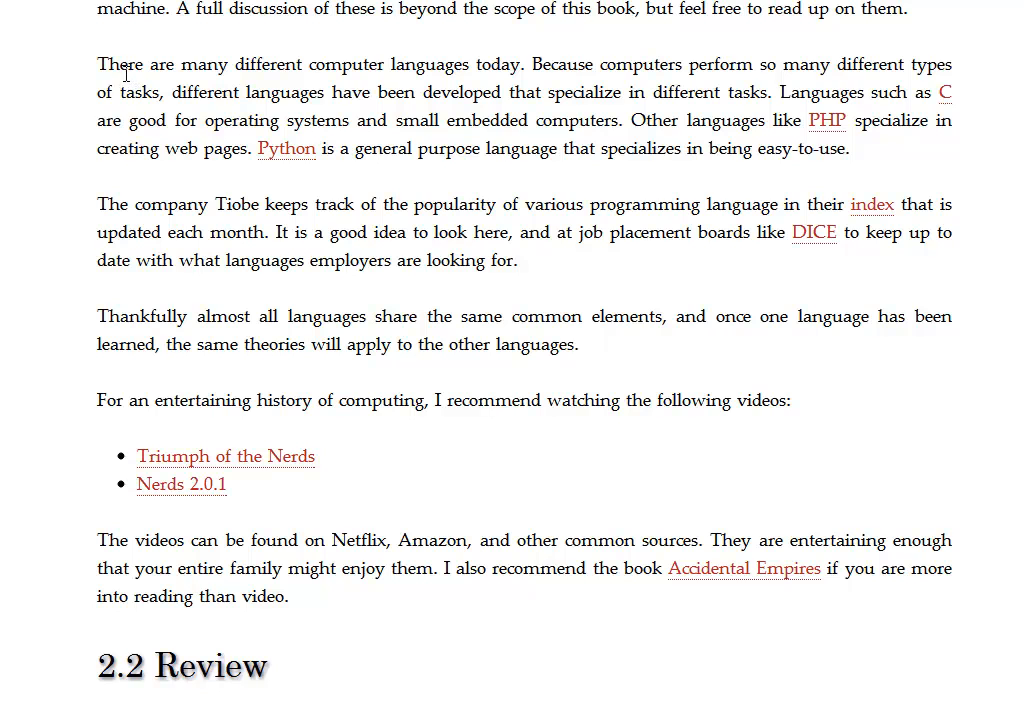
mouse_move(964, 148)
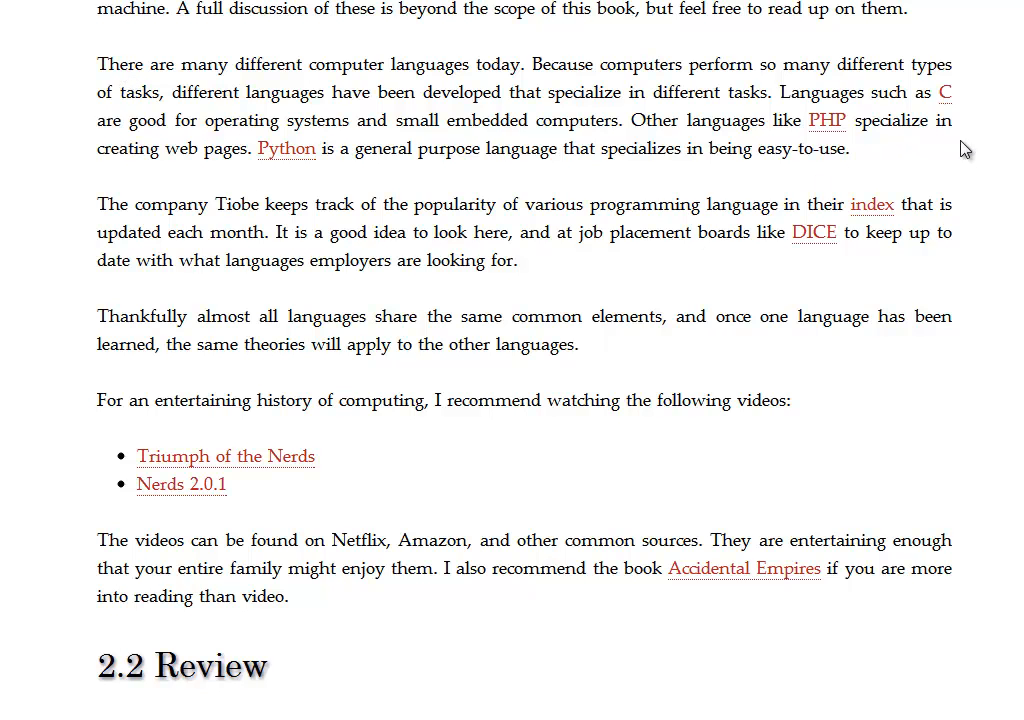
mouse_move(622, 344)
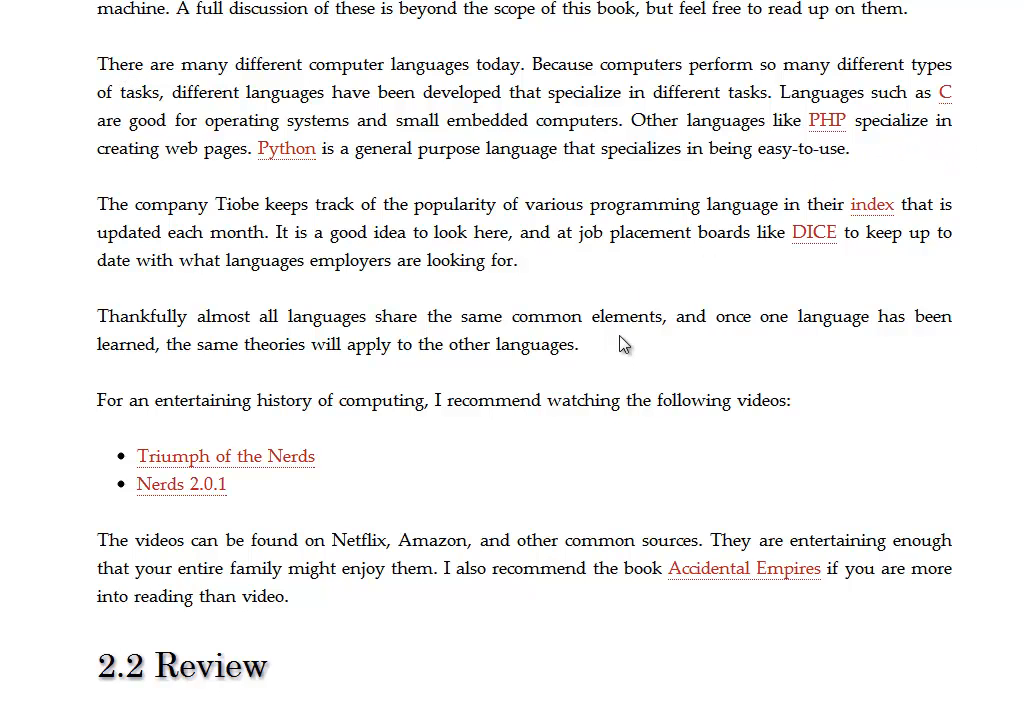
mouse_move(324, 188)
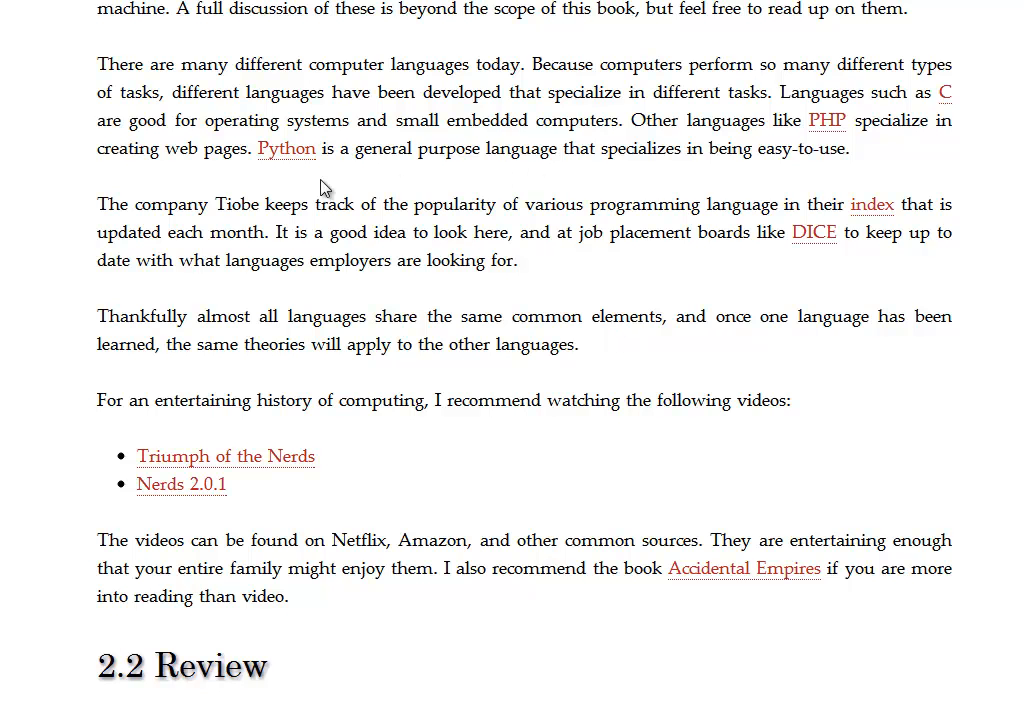
mouse_move(872, 212)
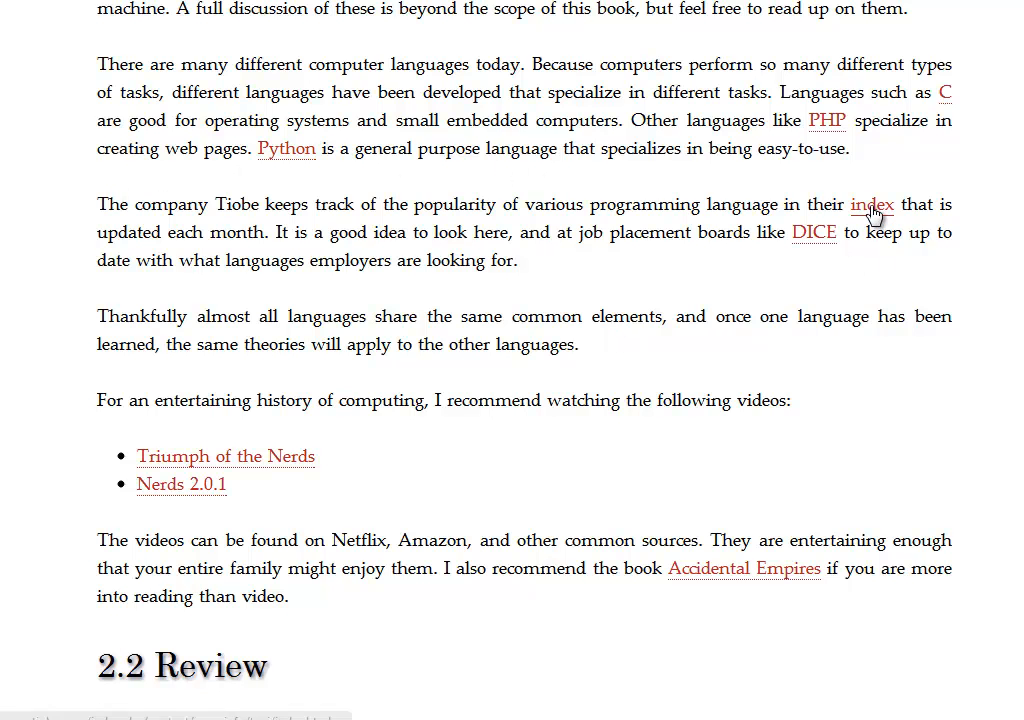
mouse_move(874, 222)
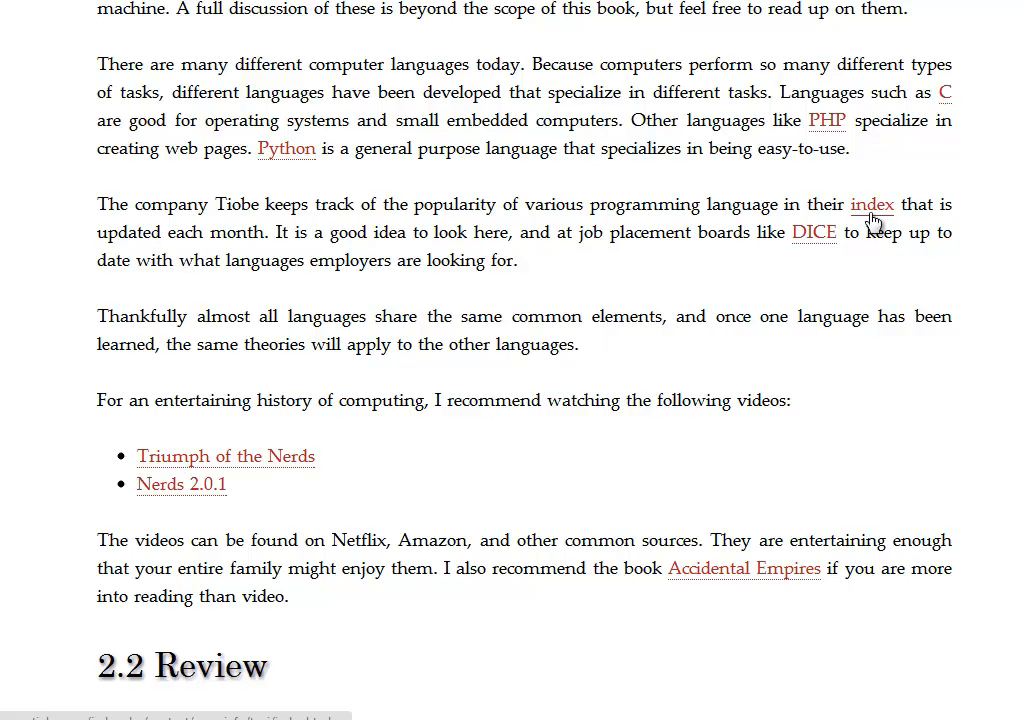
Step: Follow the 'index' link to the TIOBE May 2012 top-20 language ratings table
left_click(872, 204)
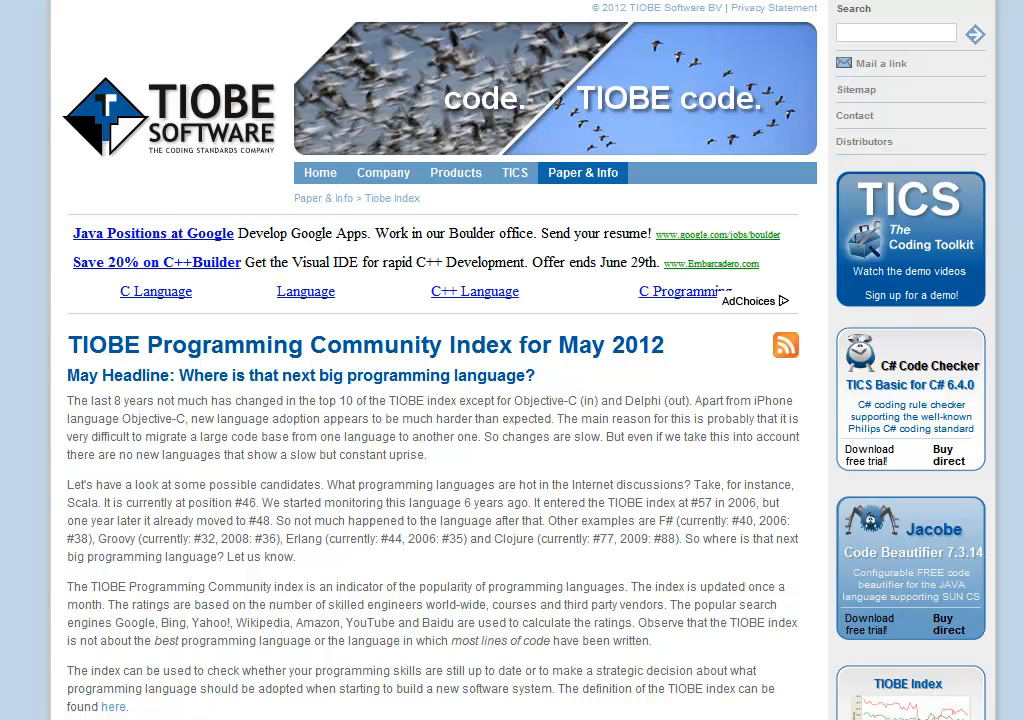
scroll("down", 3)
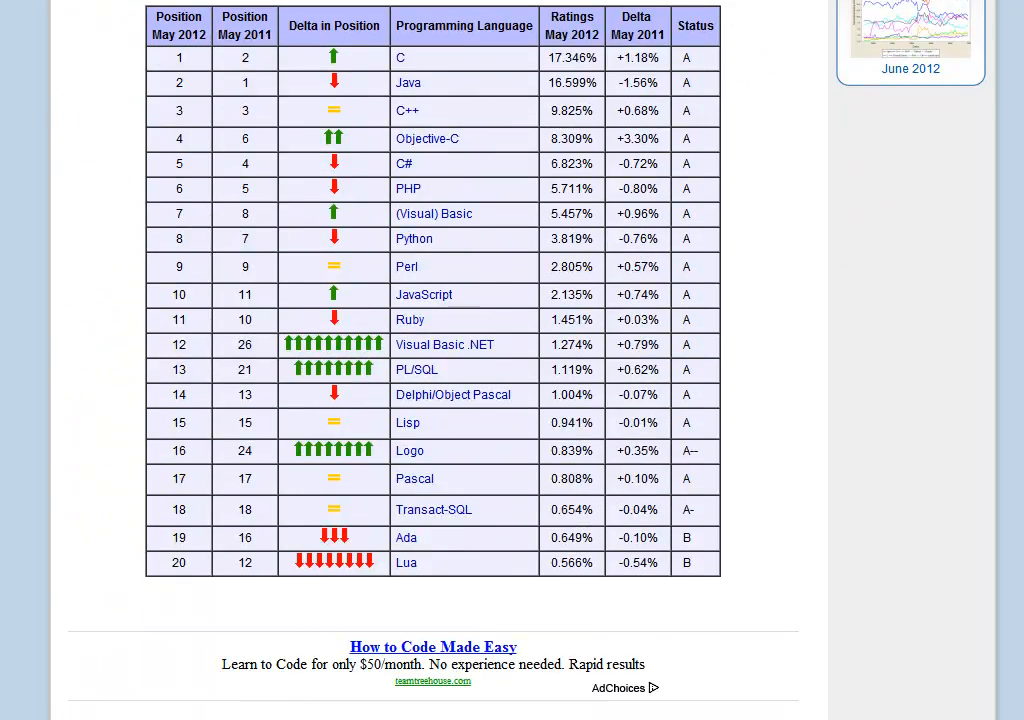
mouse_move(384, 44)
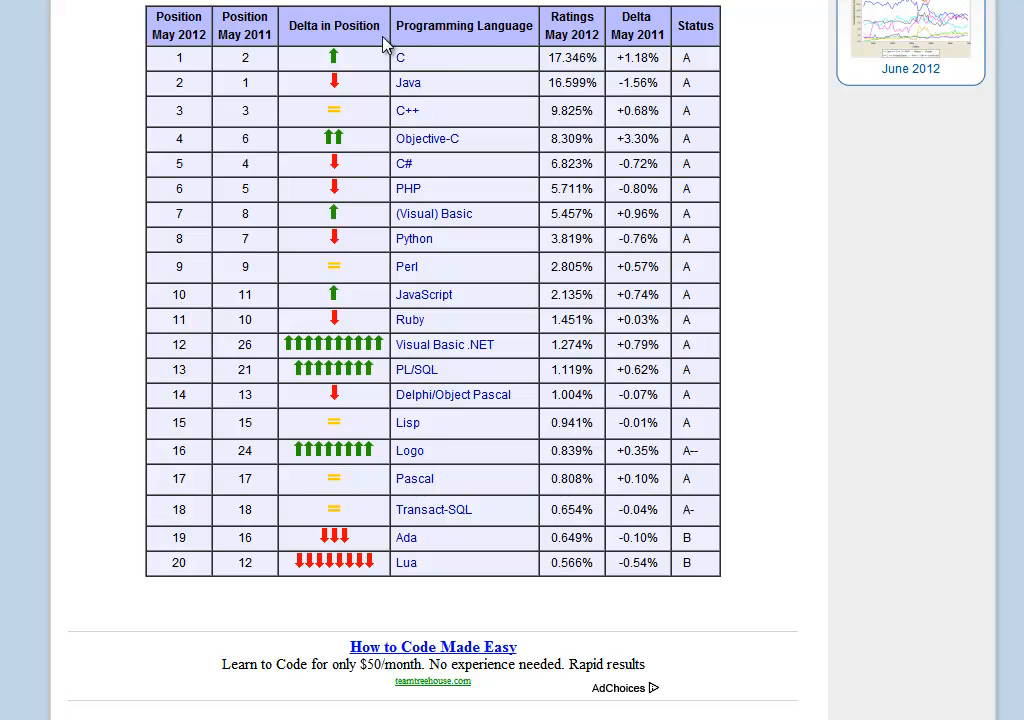
mouse_move(440, 88)
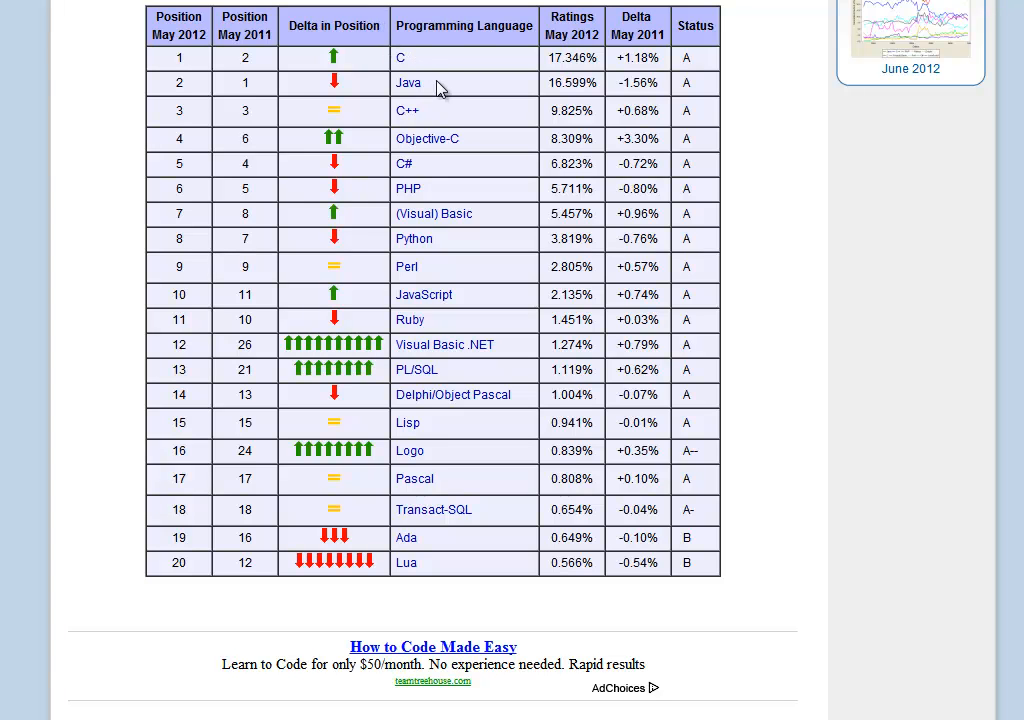
mouse_move(440, 118)
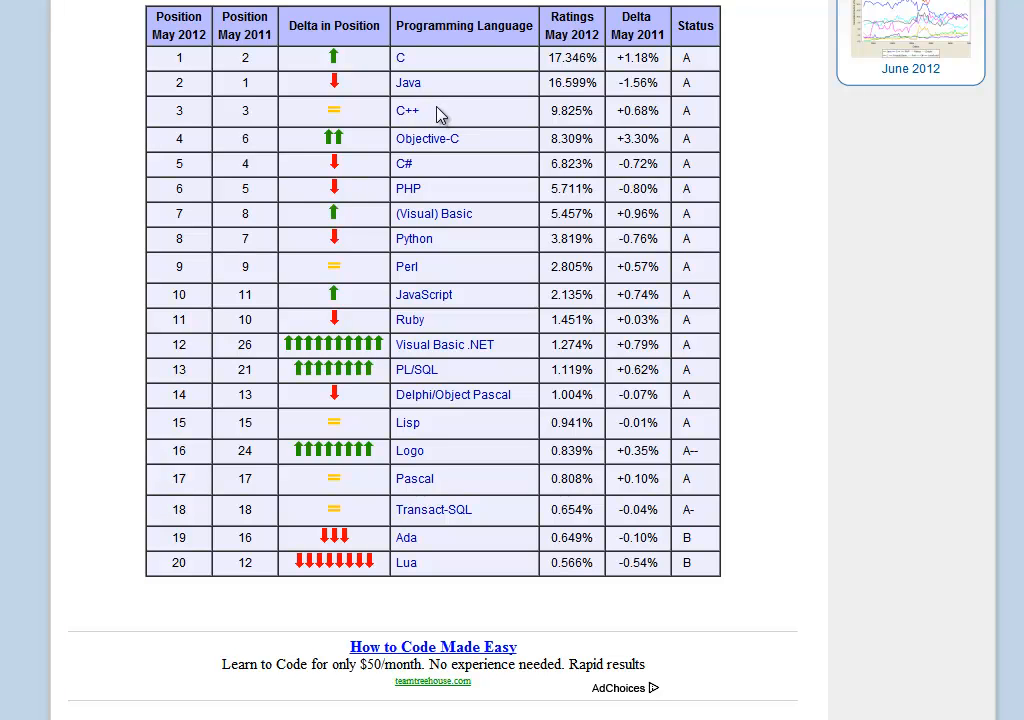
mouse_move(440, 78)
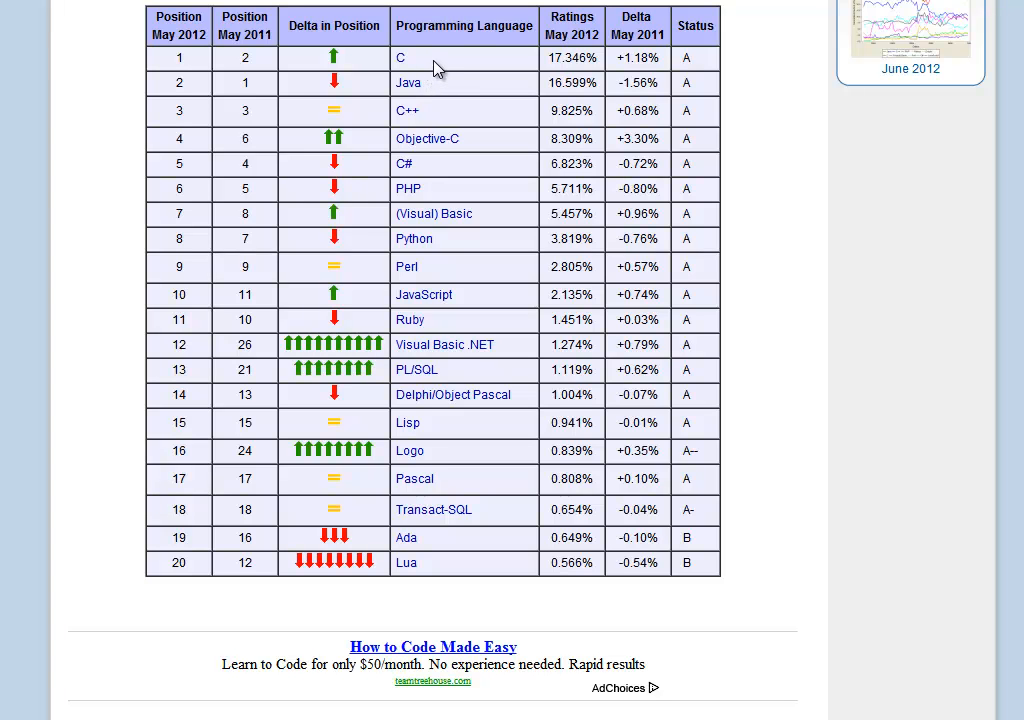
mouse_move(470, 146)
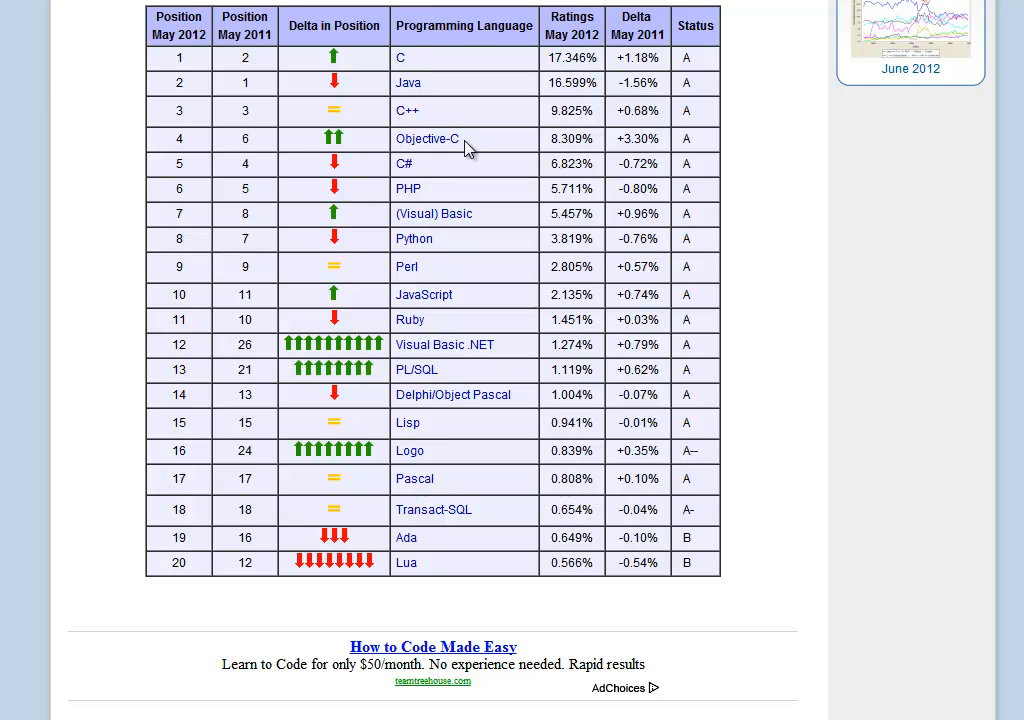
mouse_move(480, 144)
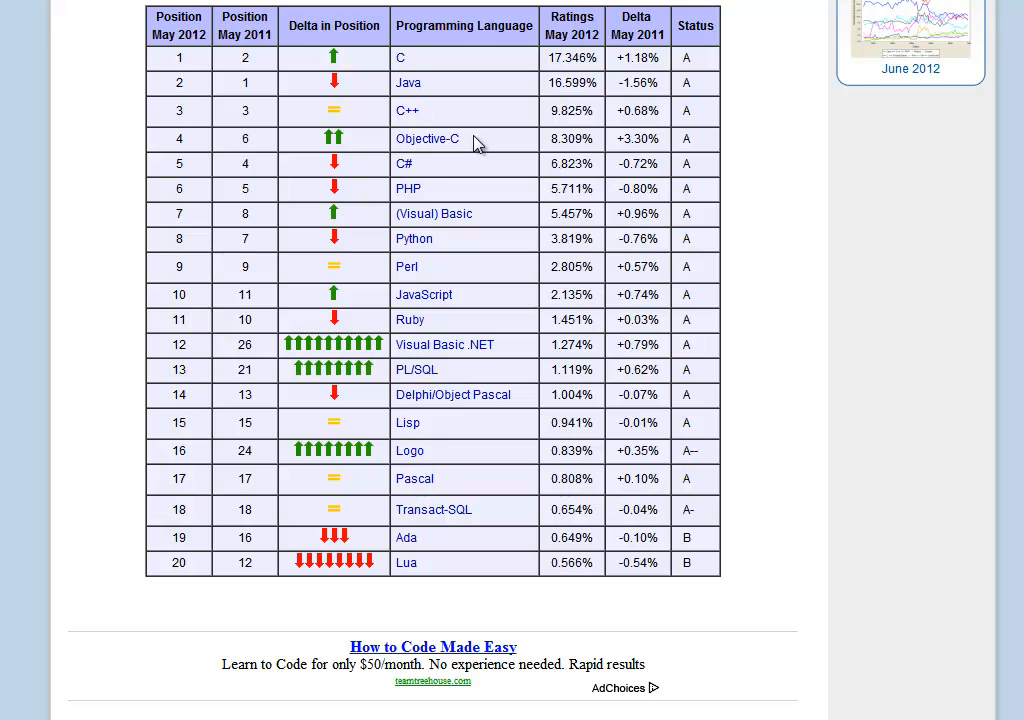
mouse_move(428, 176)
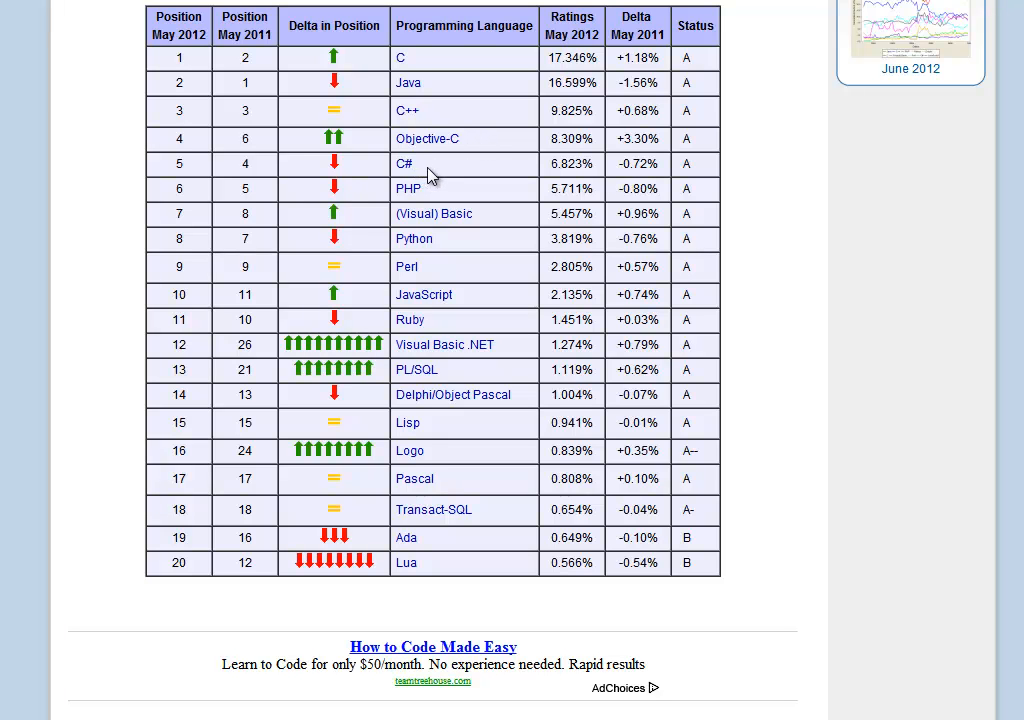
mouse_move(442, 200)
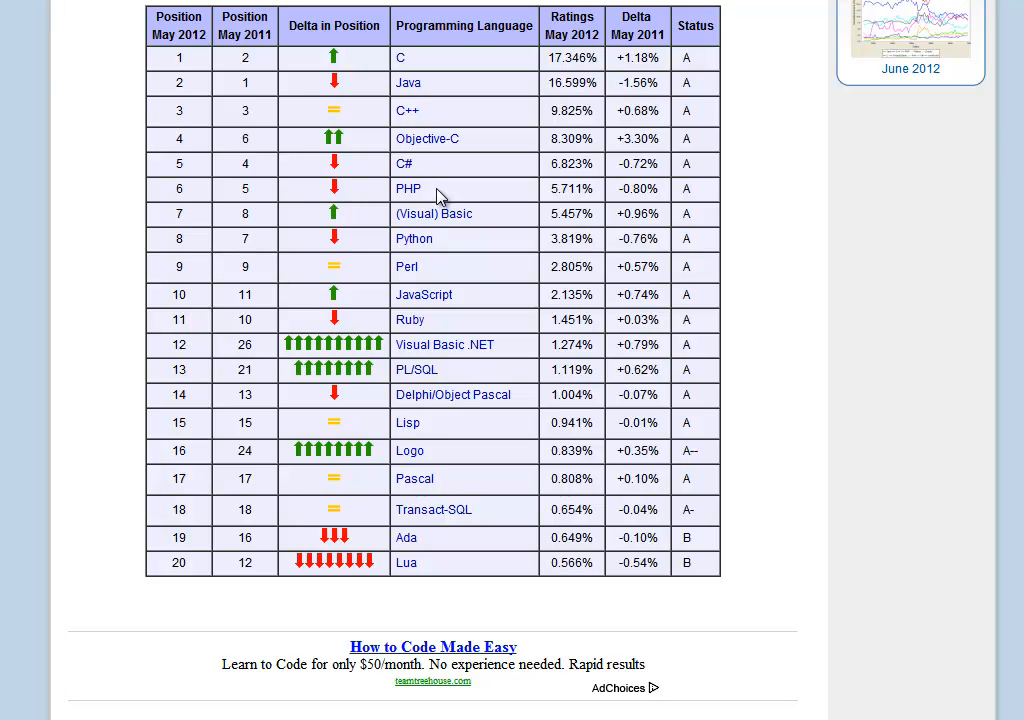
mouse_move(444, 244)
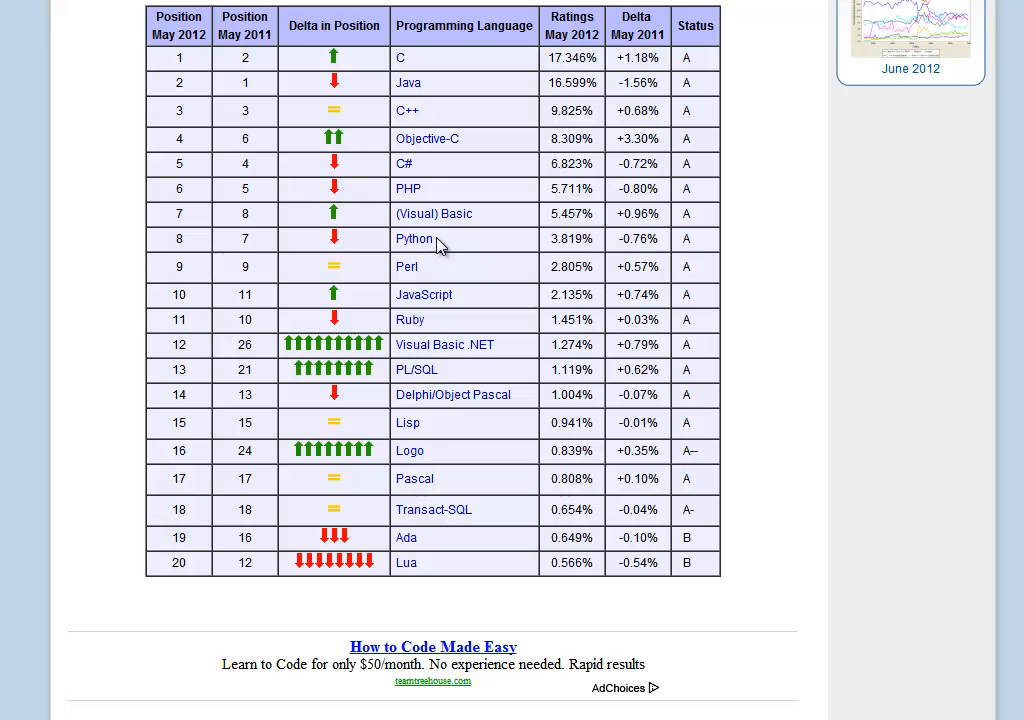
mouse_move(152, 248)
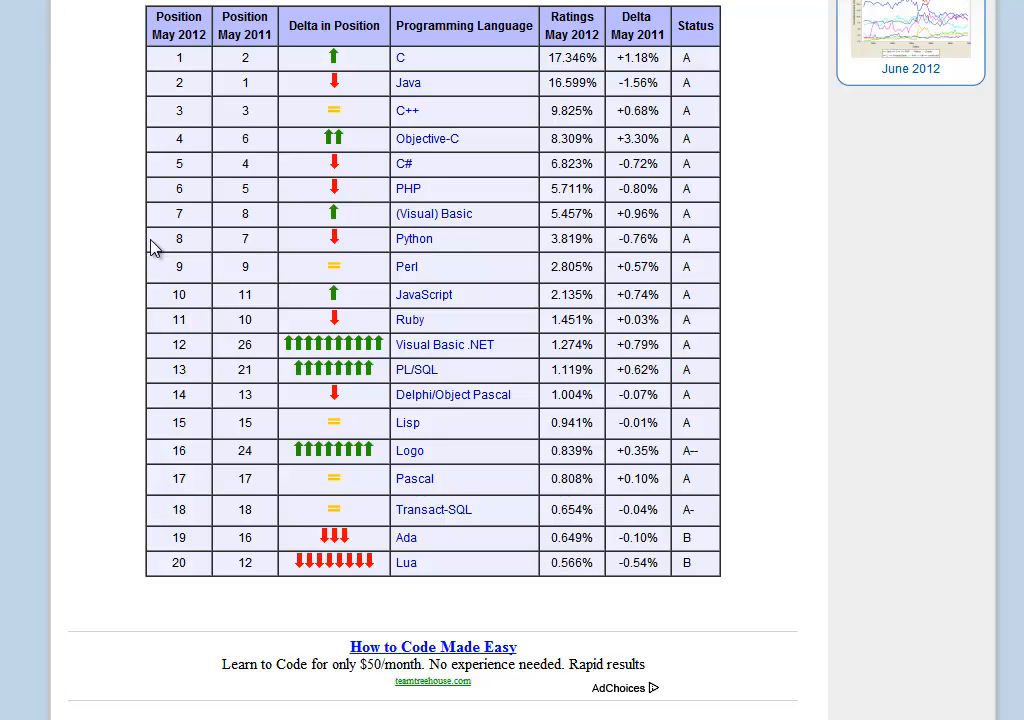
mouse_move(418, 364)
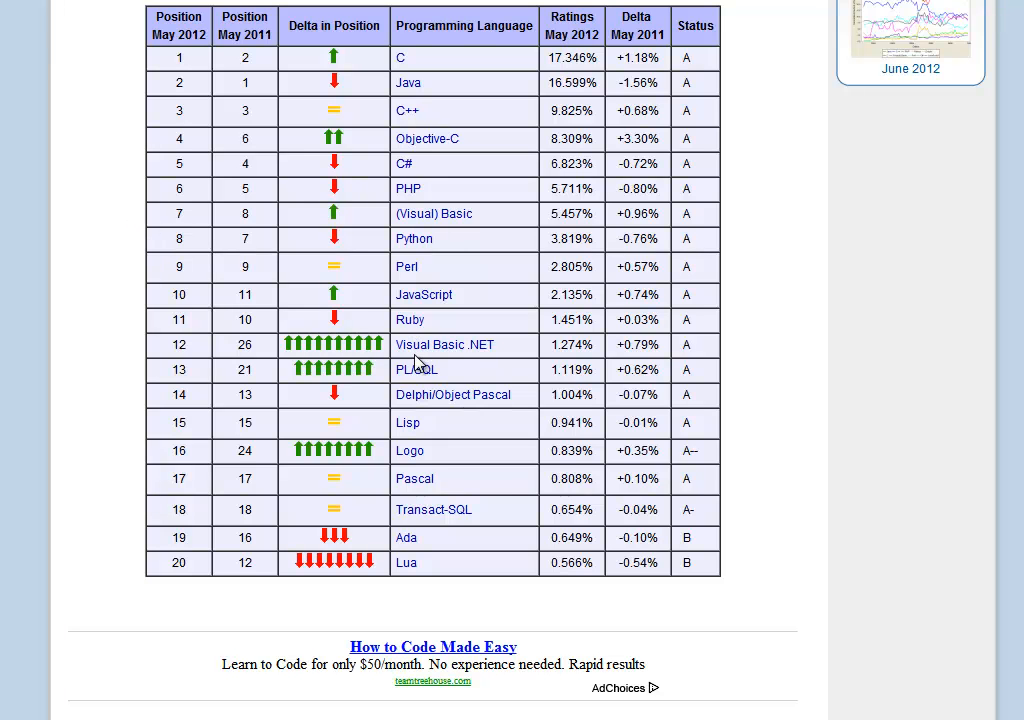
mouse_move(392, 112)
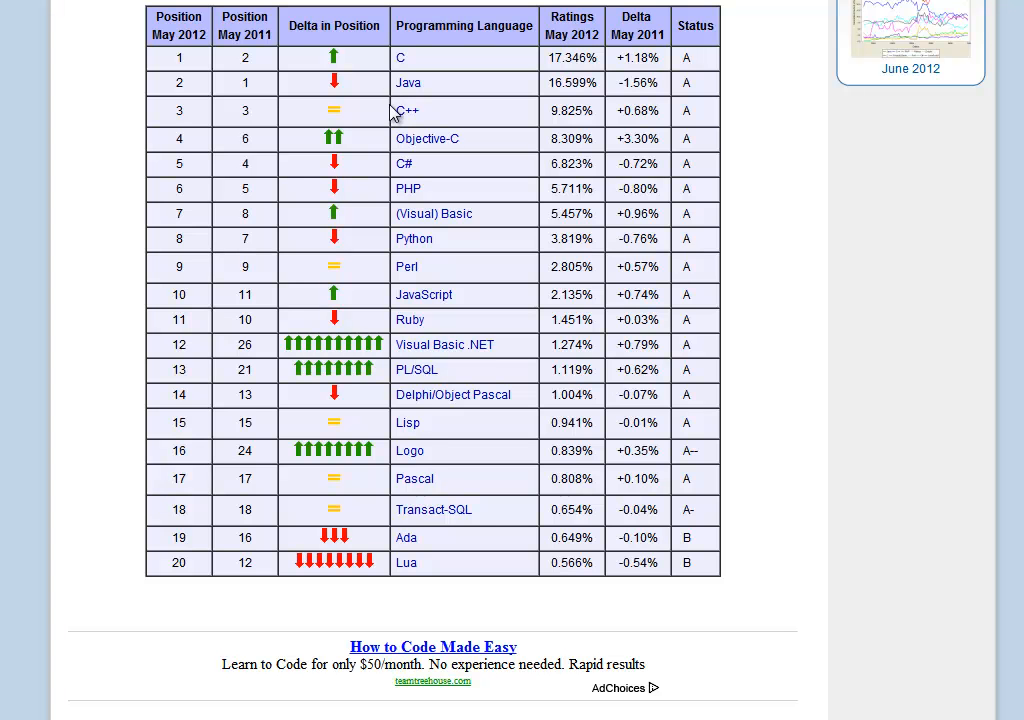
scroll("down", 3)
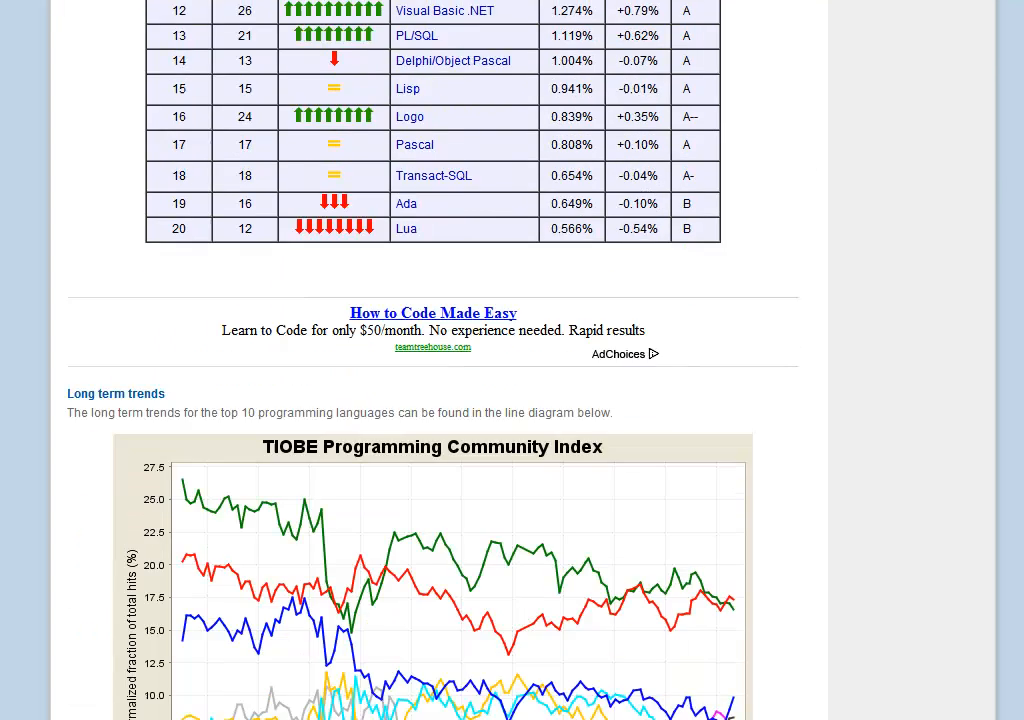
scroll("down", 3)
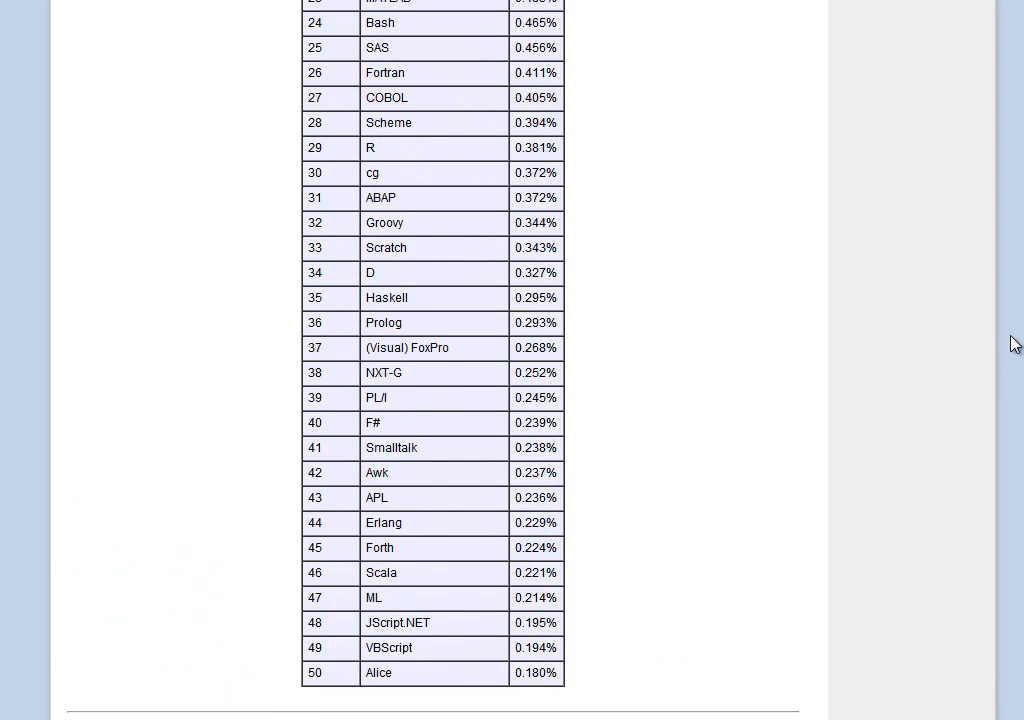
scroll("up", 3)
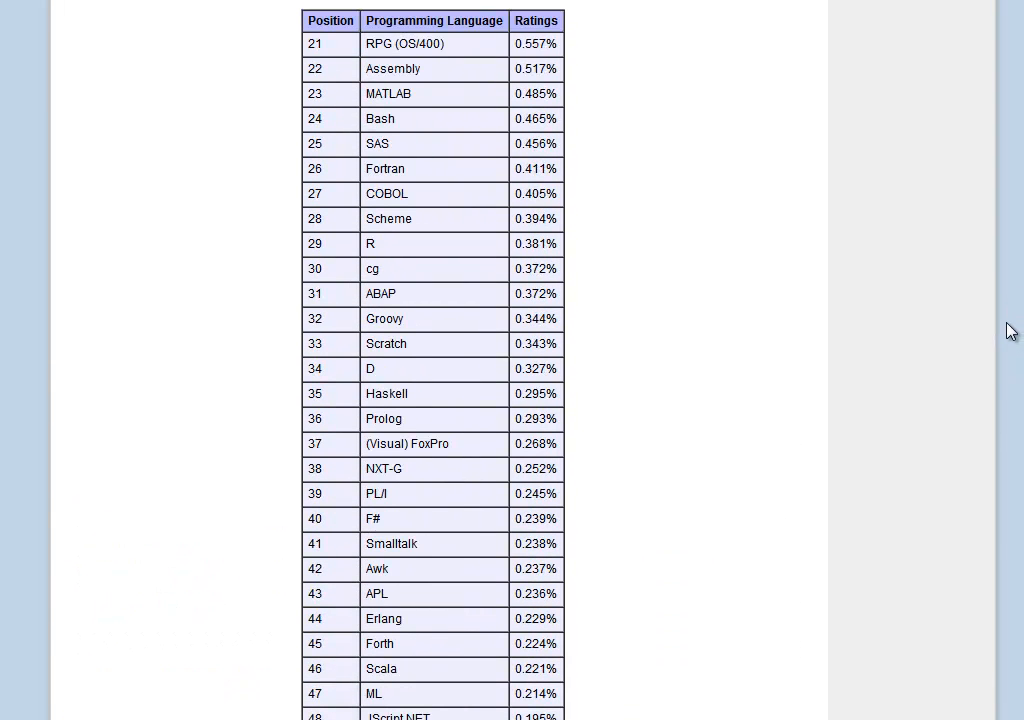
scroll("down", 3)
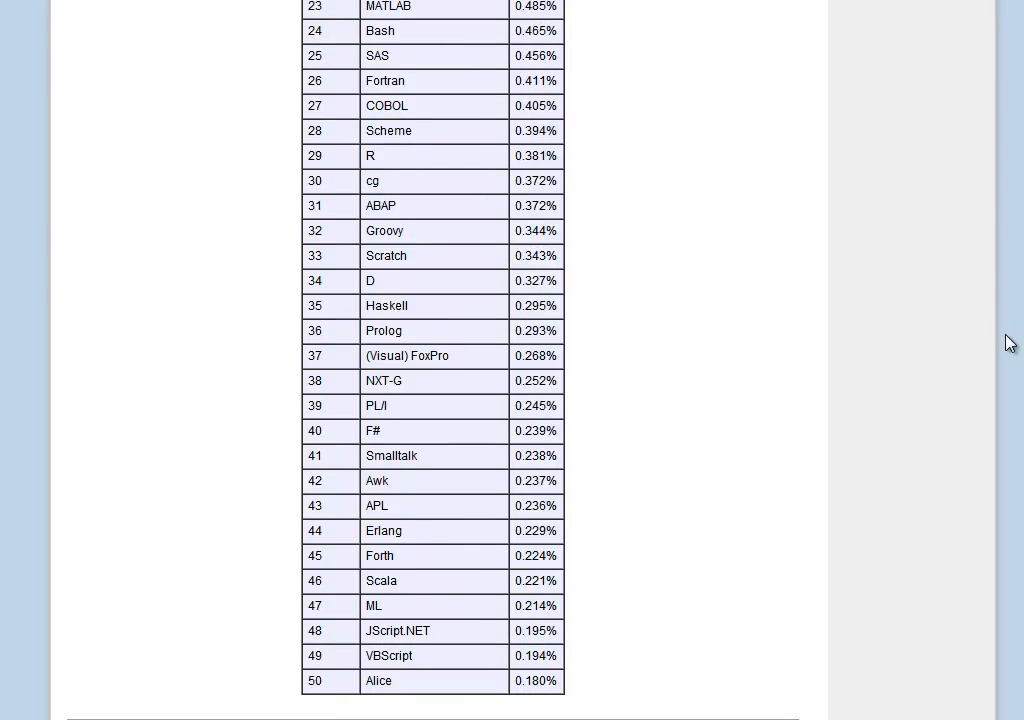
scroll("up", 3)
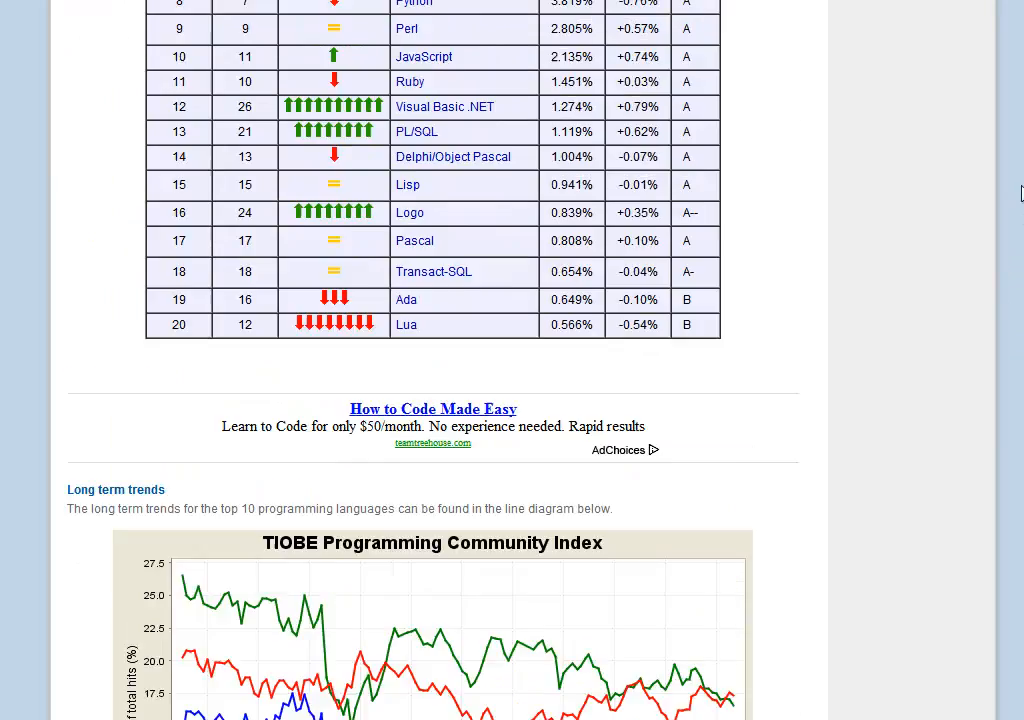
scroll("up", 3)
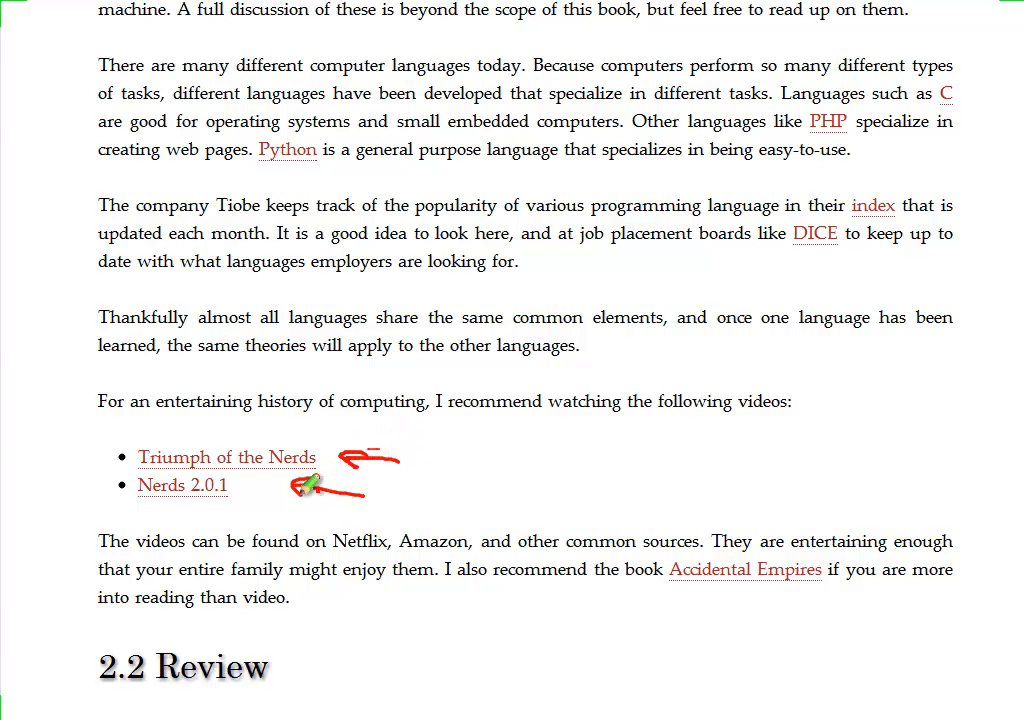
mouse_move(256, 364)
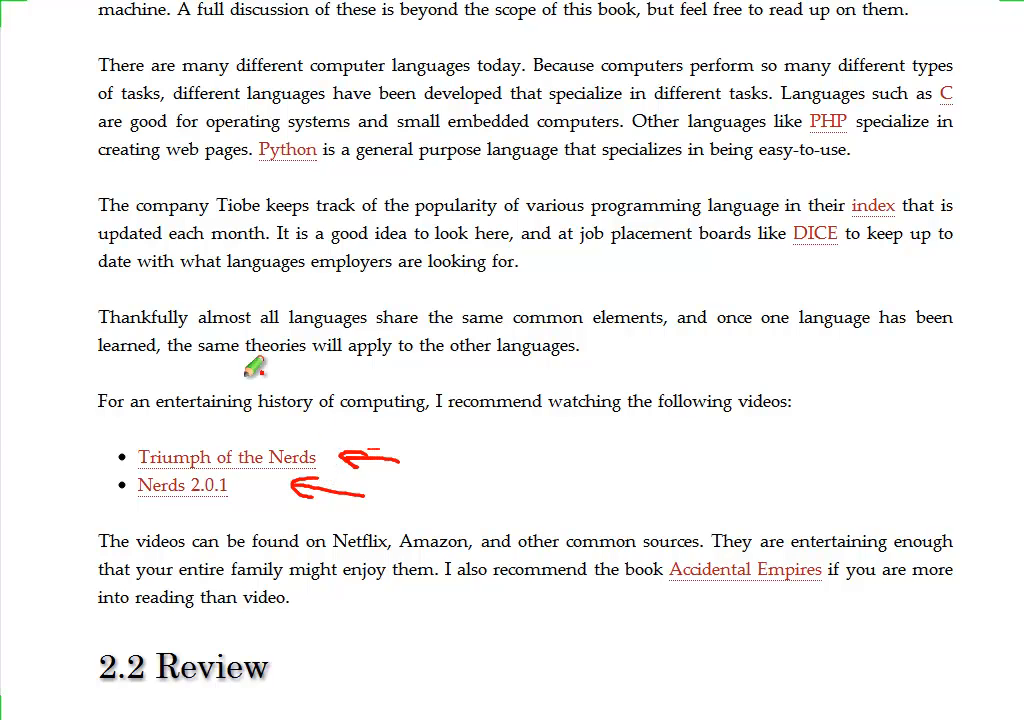